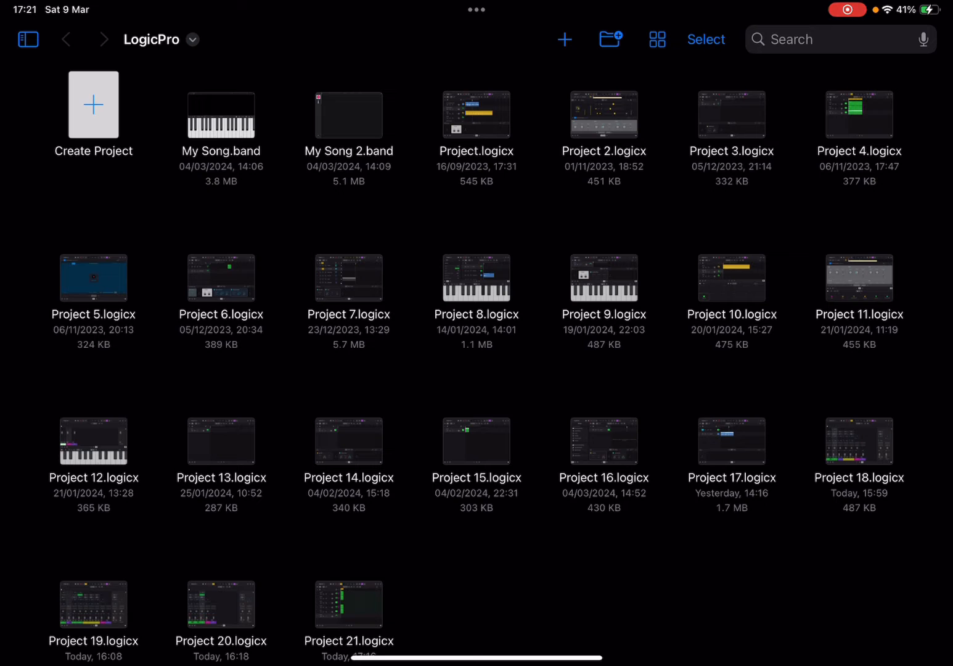
mouse_move(190, 268)
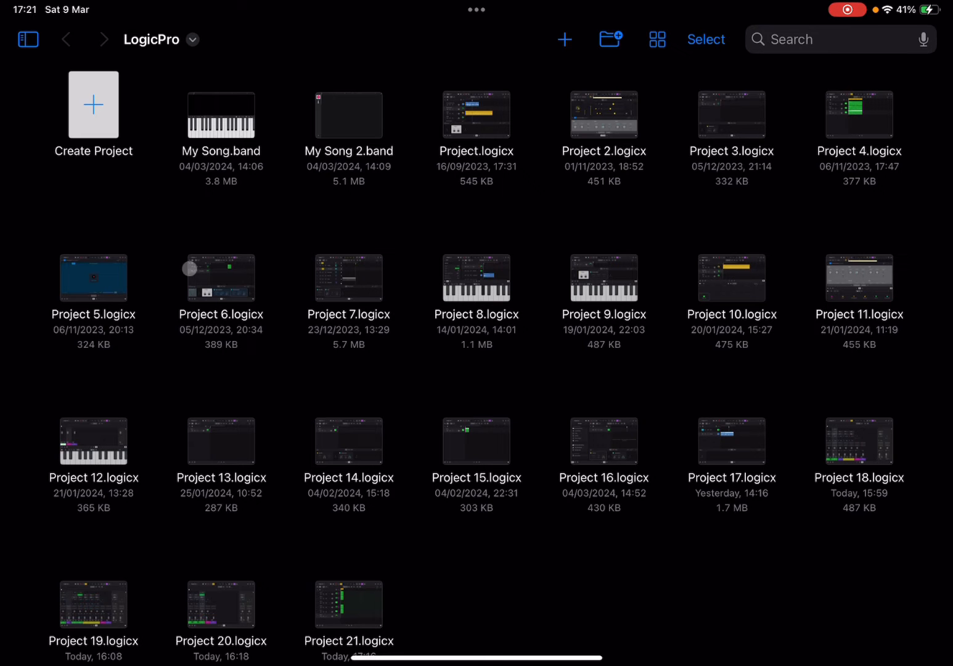
Step: Create a new empty tracks project, Project 22, with one instrument track, Inst 1
left_click(93, 105)
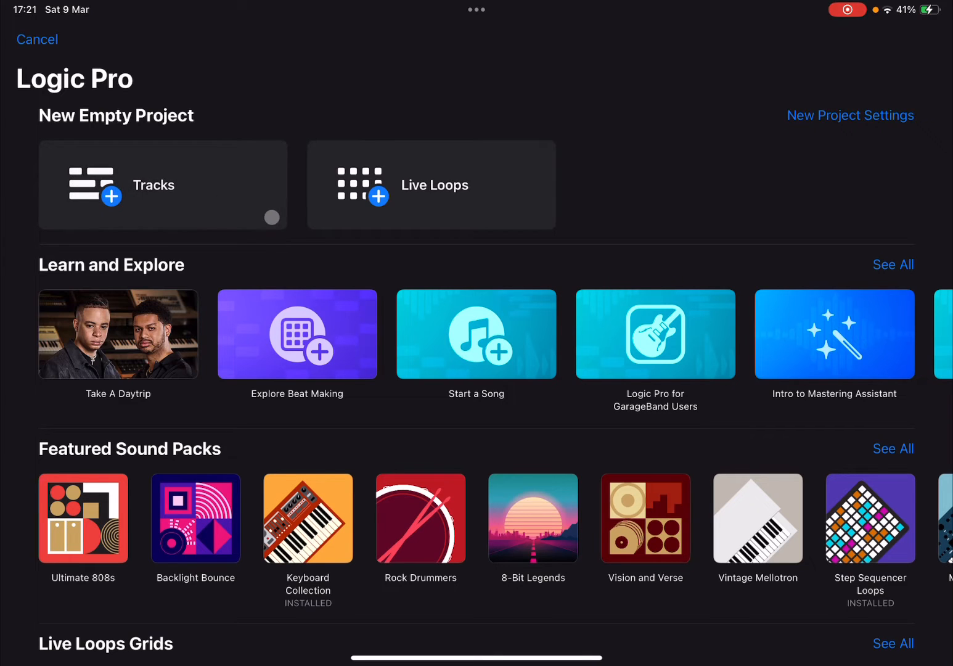
left_click(162, 184)
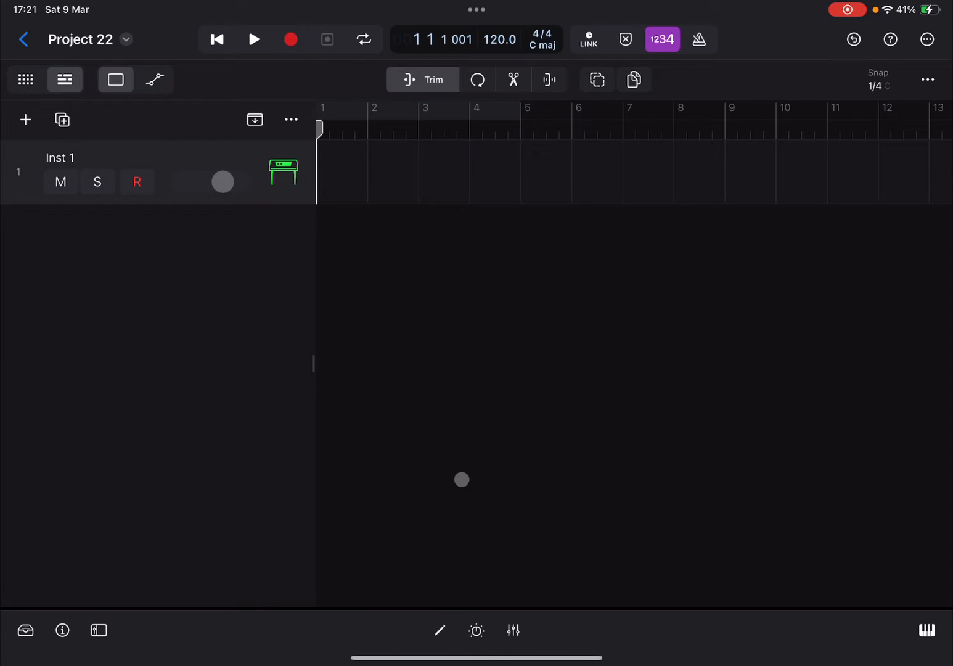
Step: Wrap Inst 1 in a first summing stack, Sum 1
left_click(476, 630)
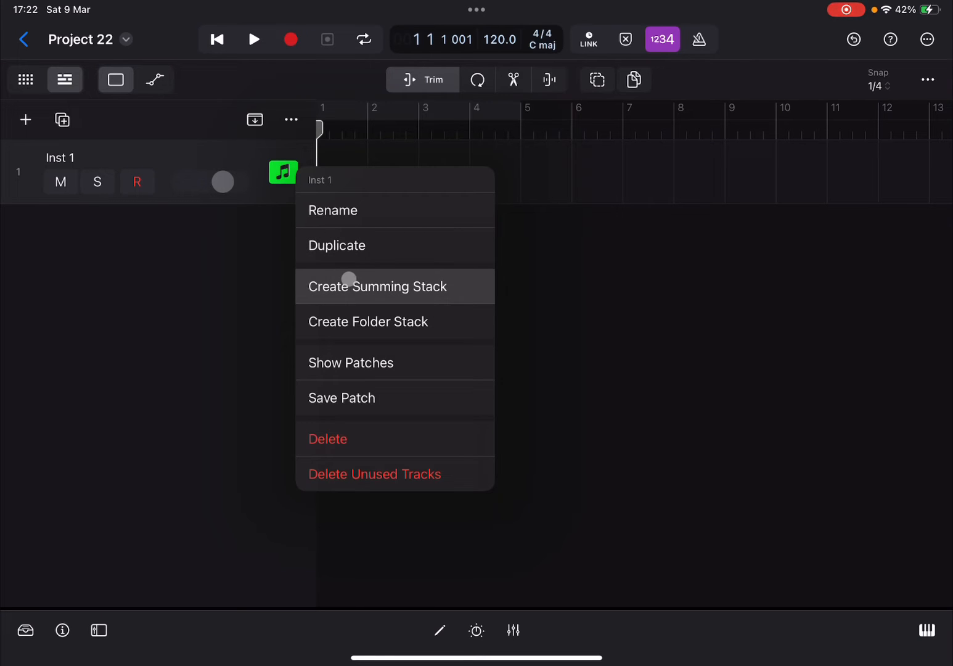
left_click(377, 286)
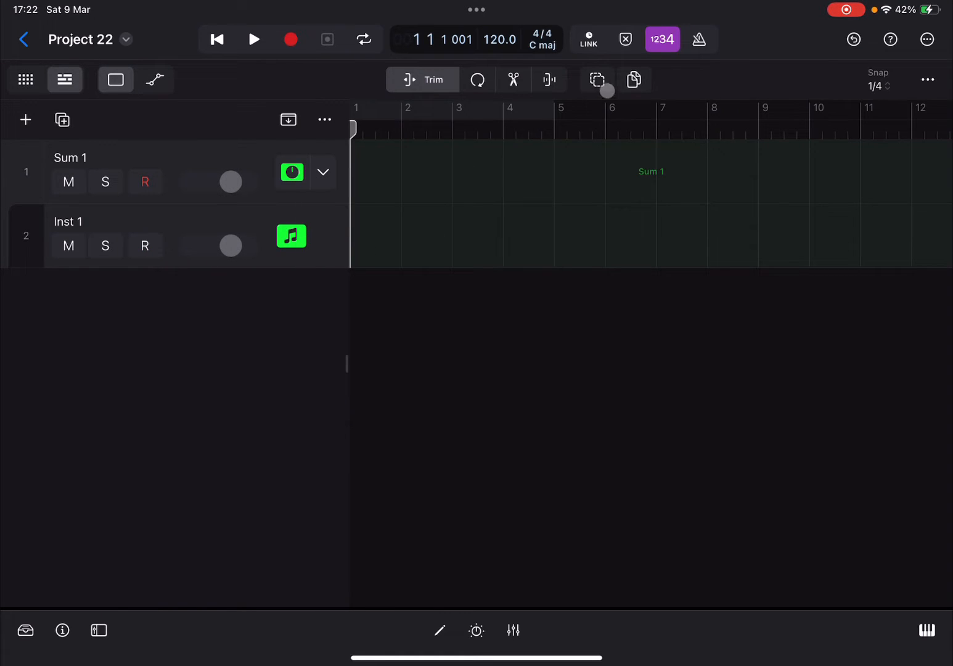
left_click(596, 80)
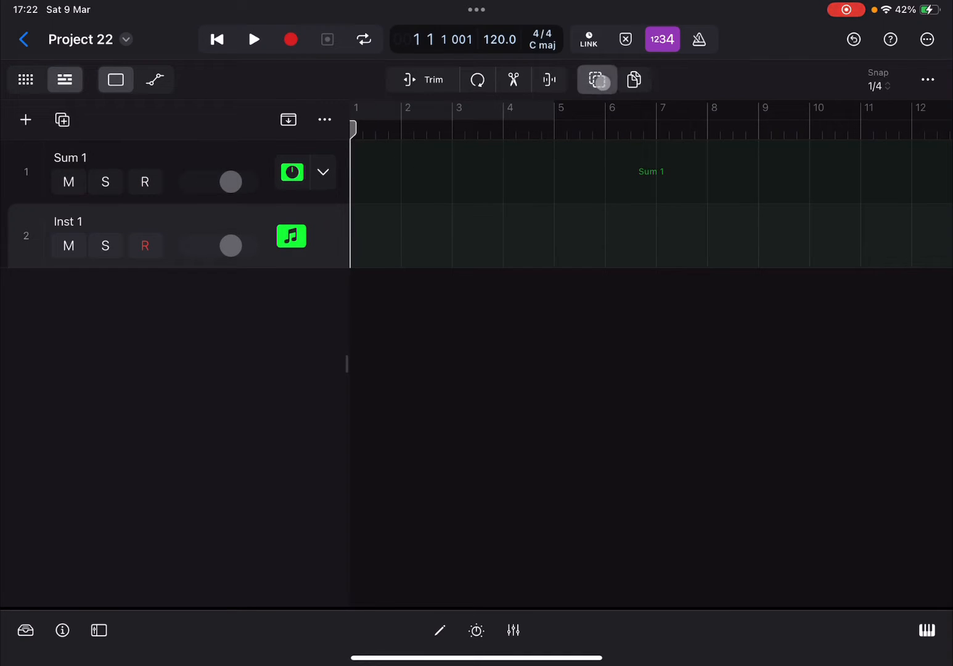
left_click(422, 79)
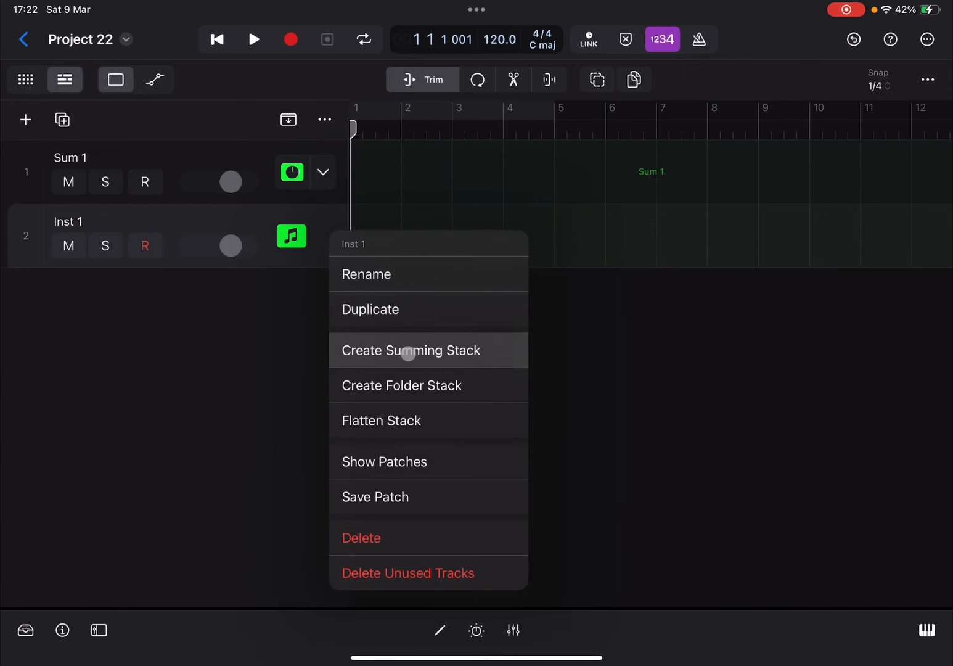
Step: Wrap Inst 1 in a second, nested summing stack, Sum 2
left_click(411, 350)
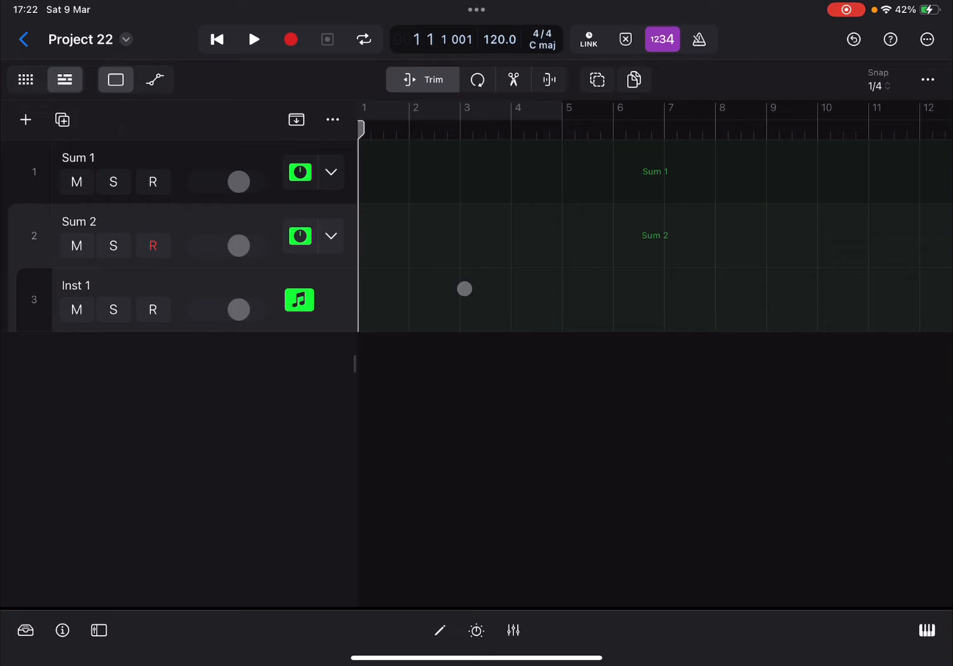
left_click(597, 79)
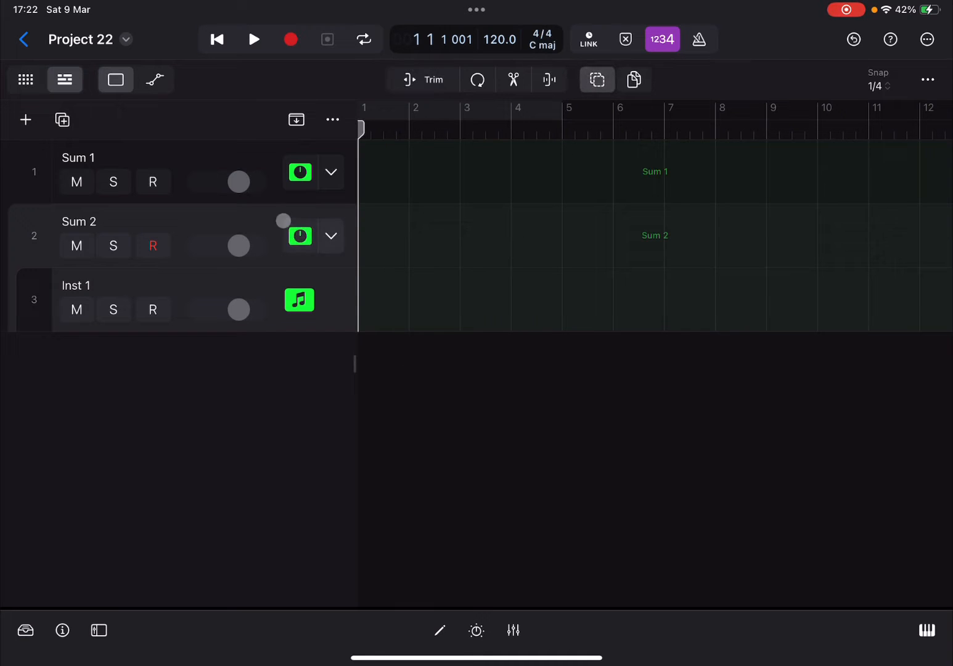
left_click(153, 245)
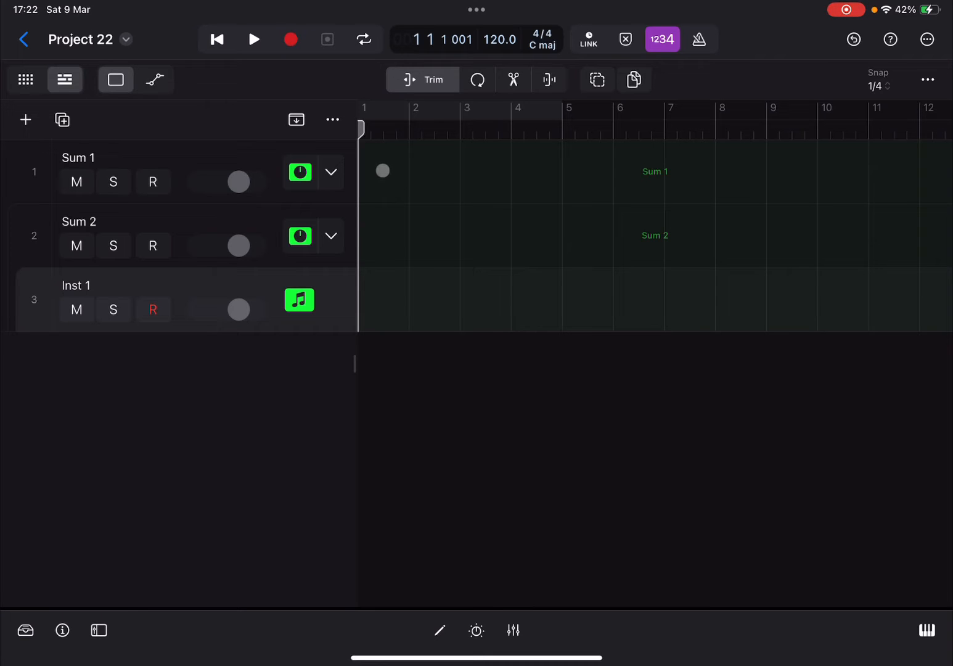
Step: Create an empty one-bar MIDI region on Sum 1 and open it in the Piano Roll
left_click(331, 172)
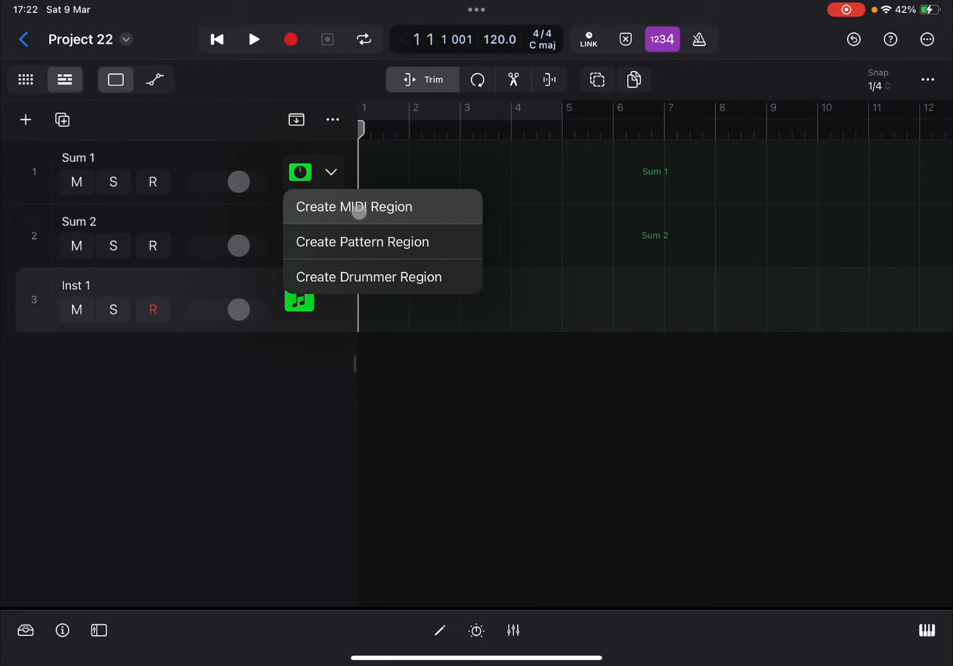
left_click(354, 206)
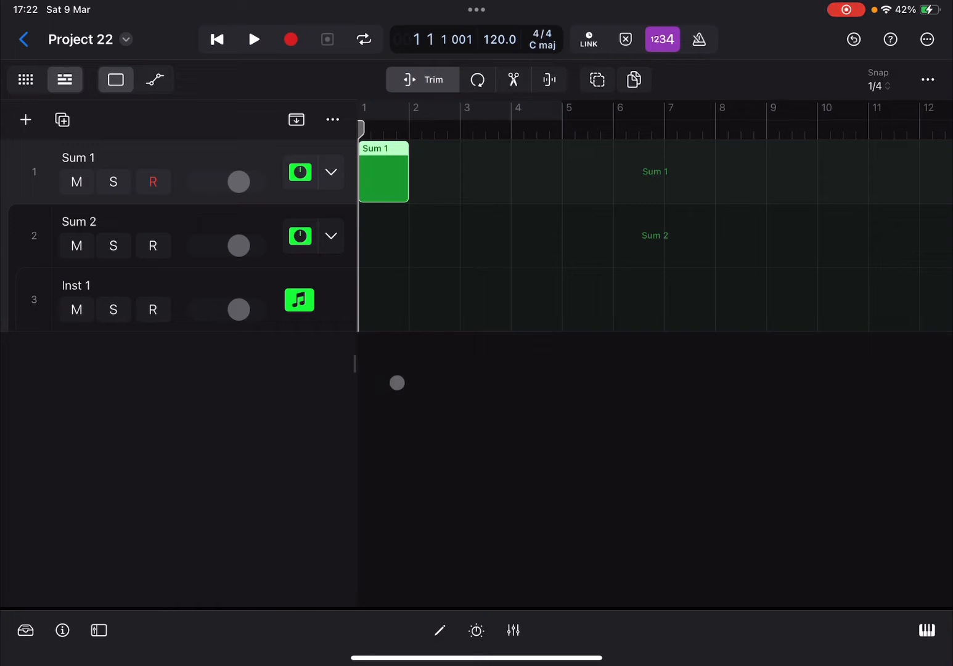
double_click(382, 171)
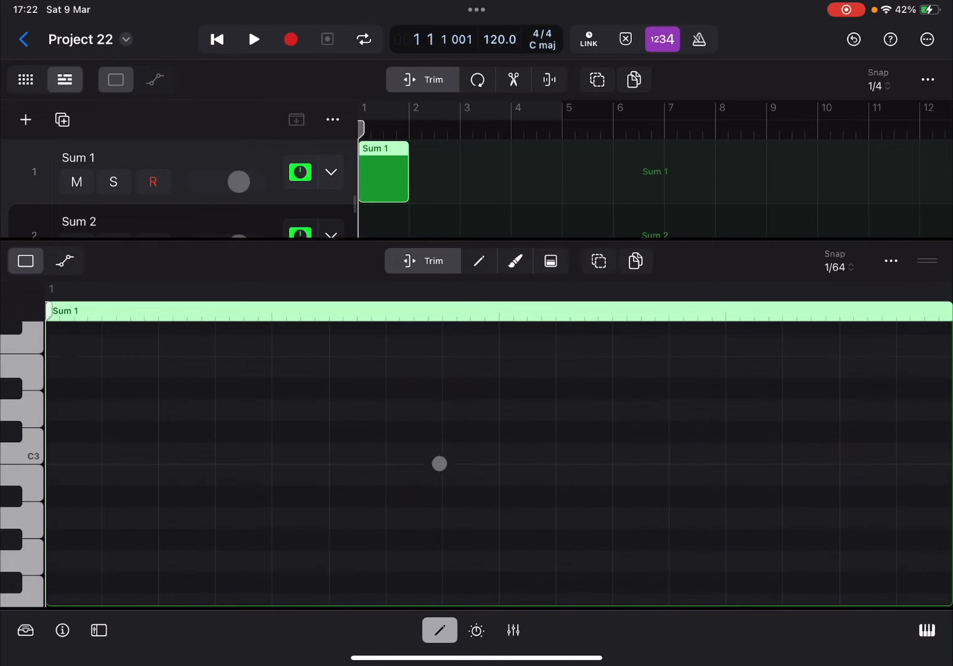
Step: Draw notes with the Pencil tool, starting with a lengthened C3 at the region start
left_click(478, 260)
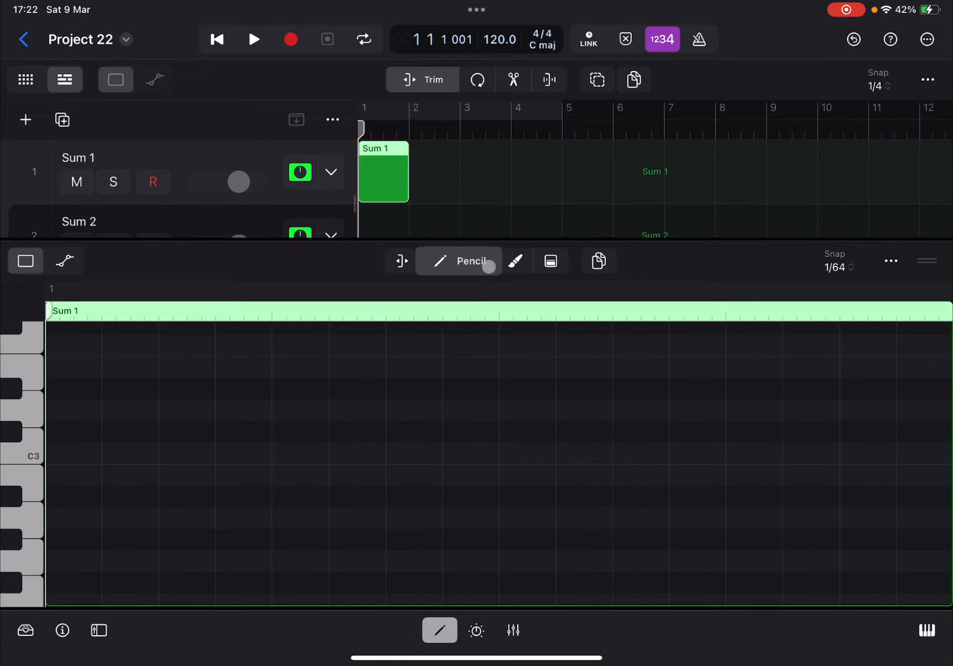
left_click(82, 464)
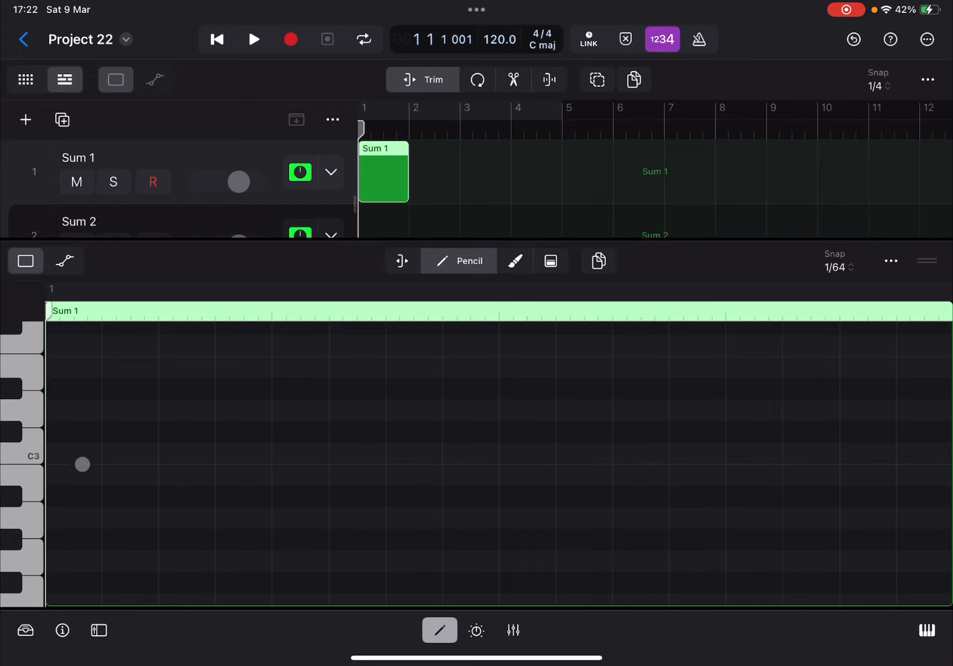
left_click(74, 453)
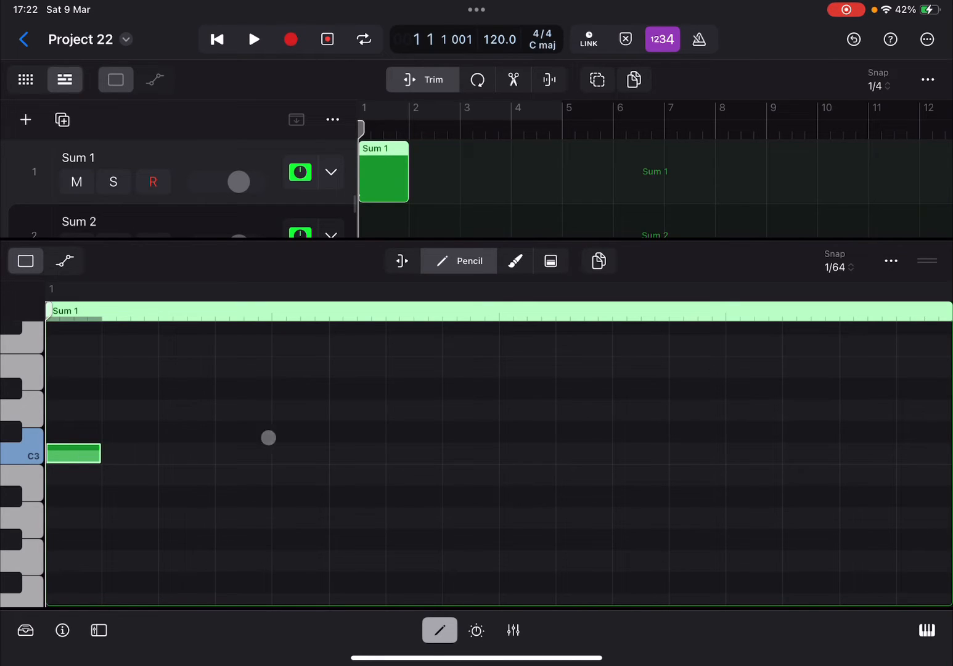
mouse_move(421, 425)
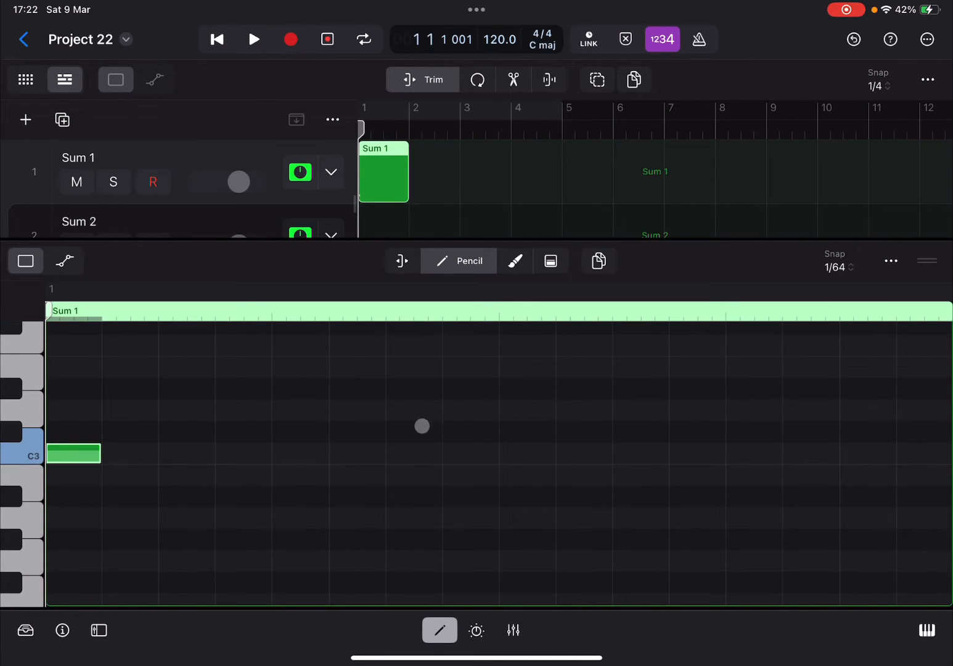
mouse_move(121, 454)
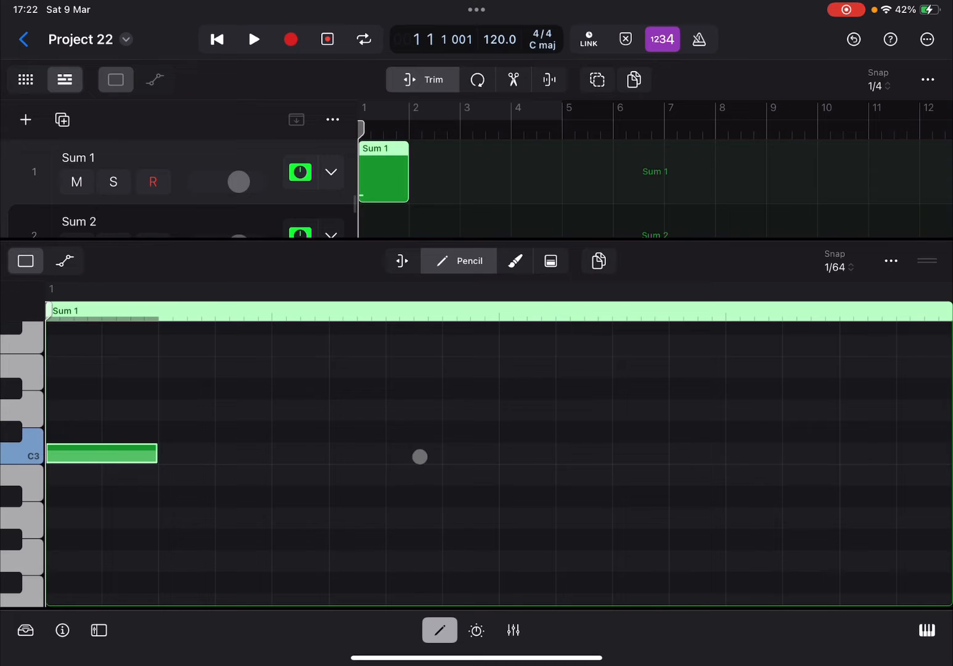
left_click(214, 410)
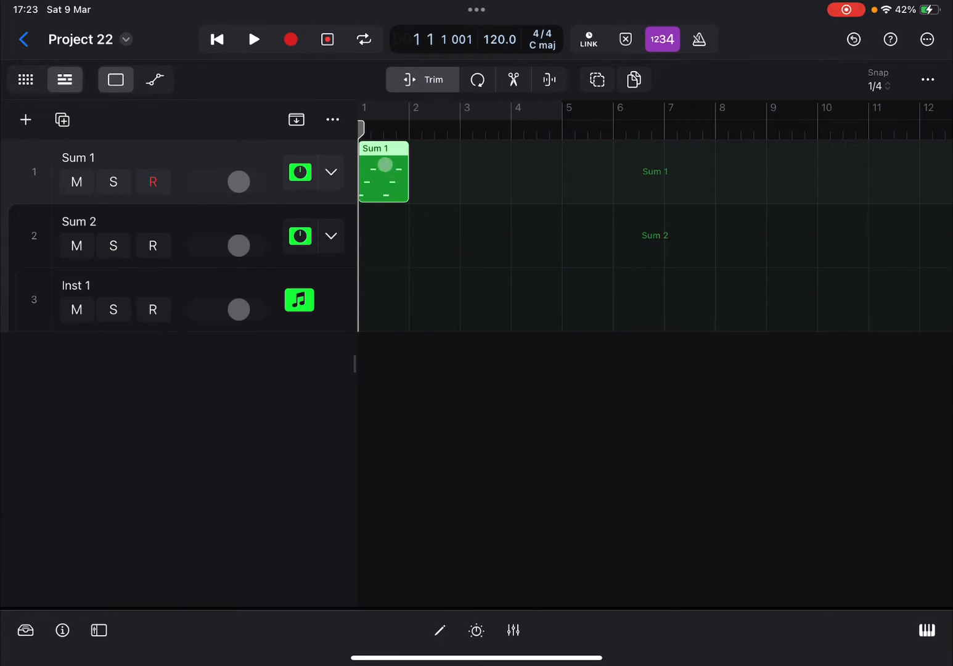
Step: Paste copies of the Sum 1 region at bar 1 on Sum 2 and Inst 1
left_click(383, 171)
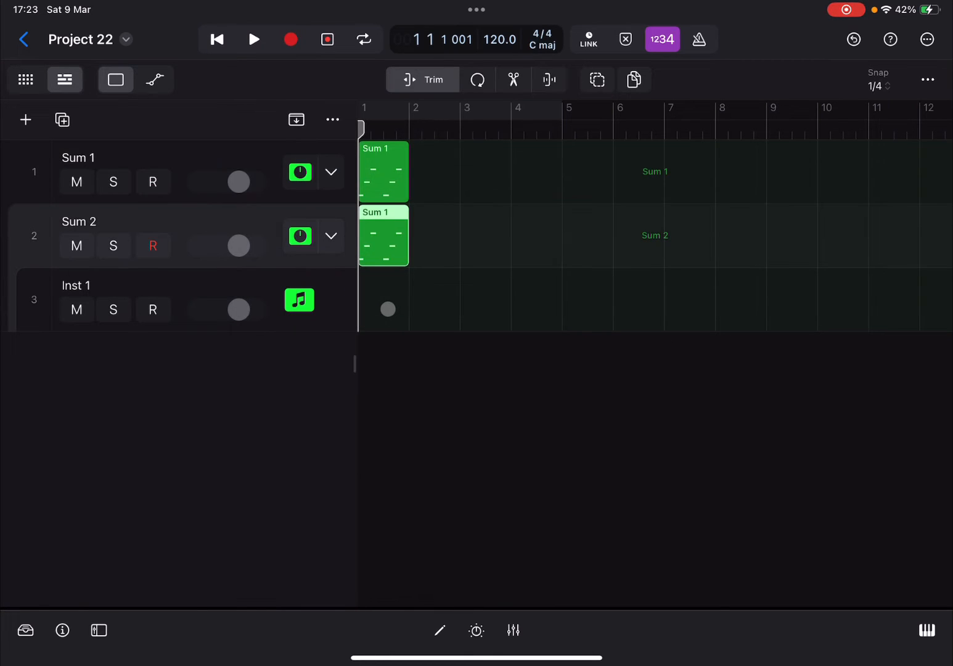
right_click(387, 308)
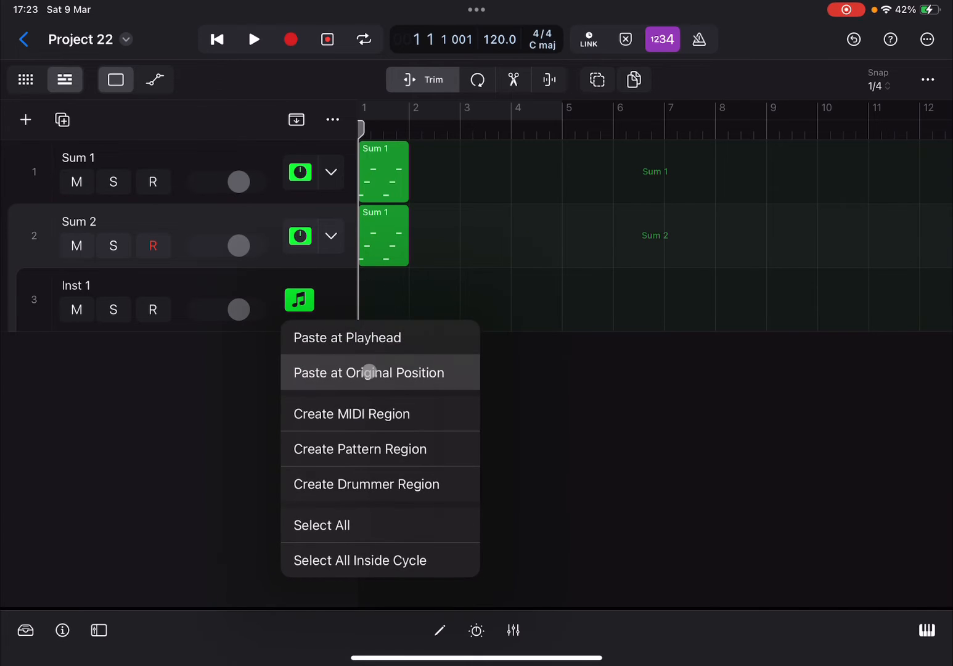
left_click(368, 372)
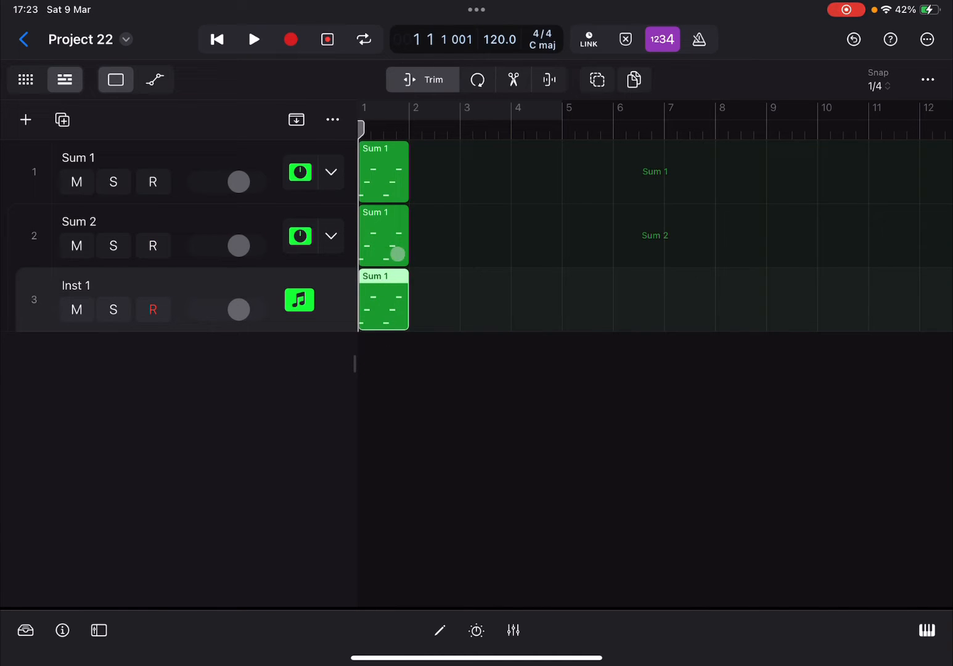
left_click(382, 171)
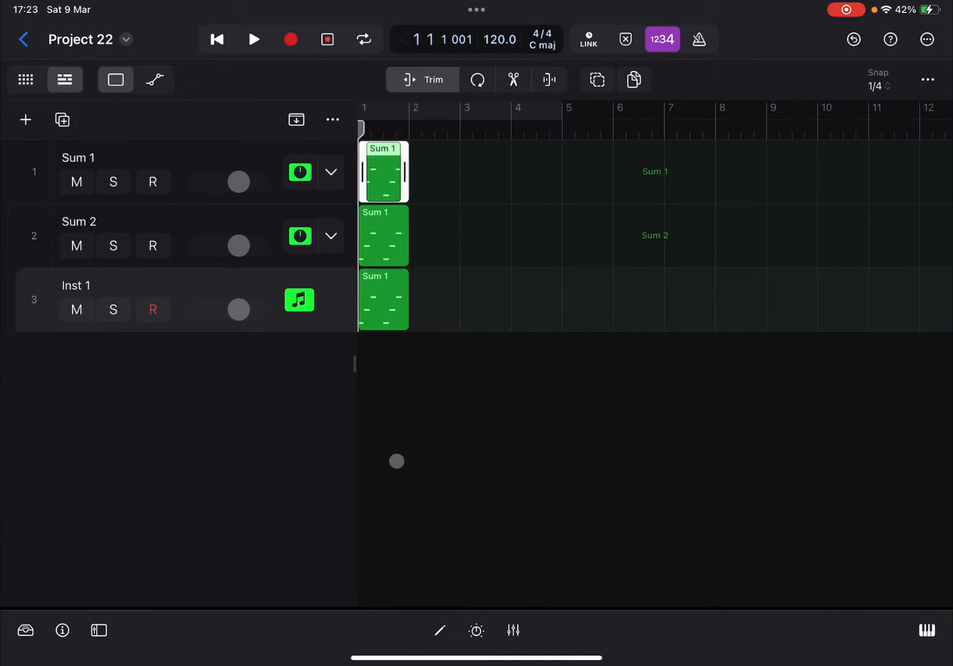
Step: Delete notes from the Sum 1 and Sum 2 regions with the Pencil tool
double_click(382, 171)
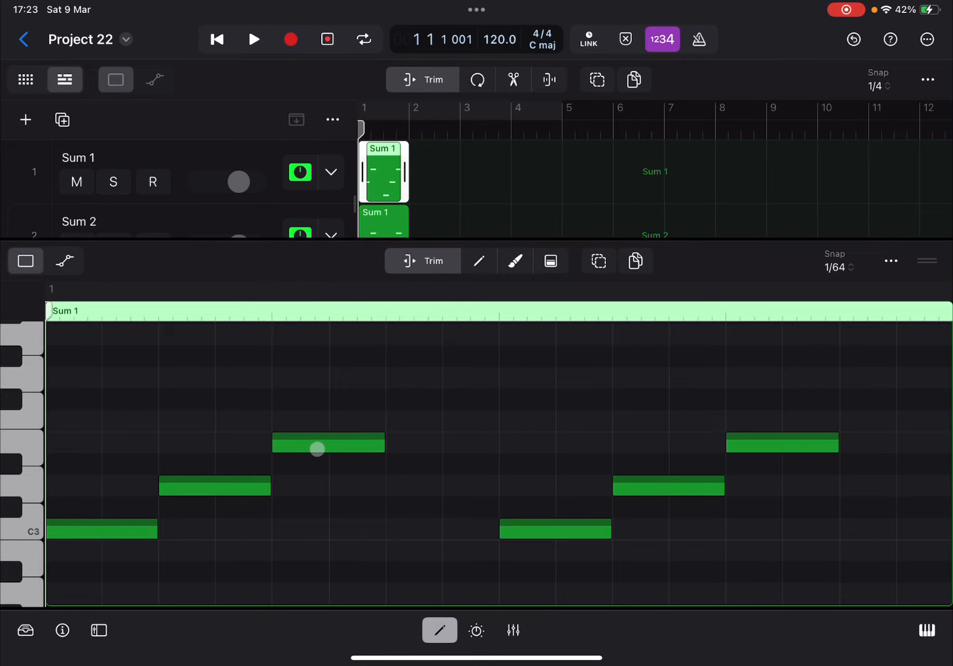
left_click(479, 261)
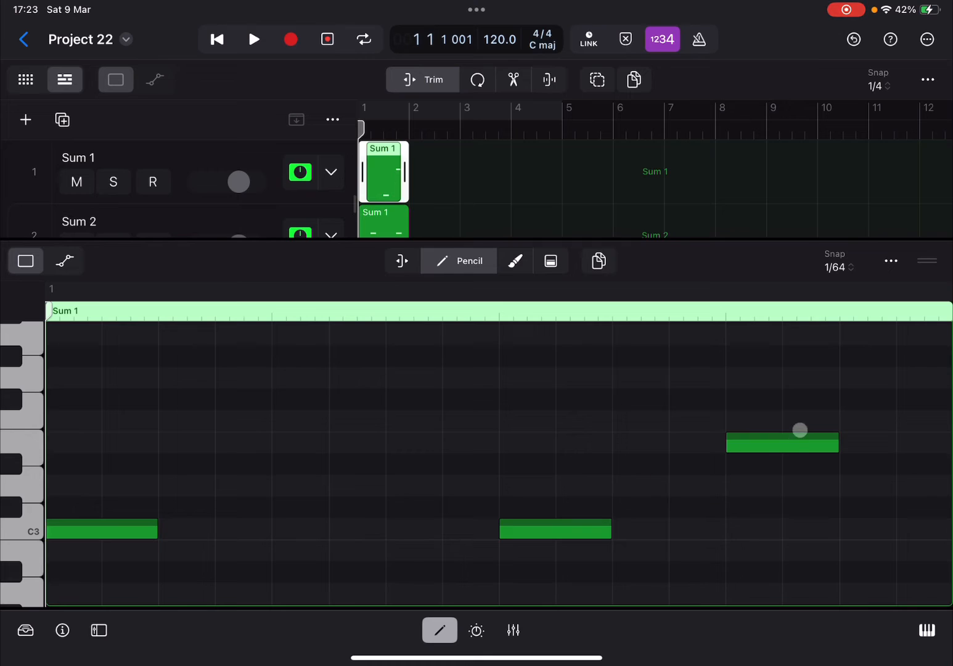
left_click(783, 442)
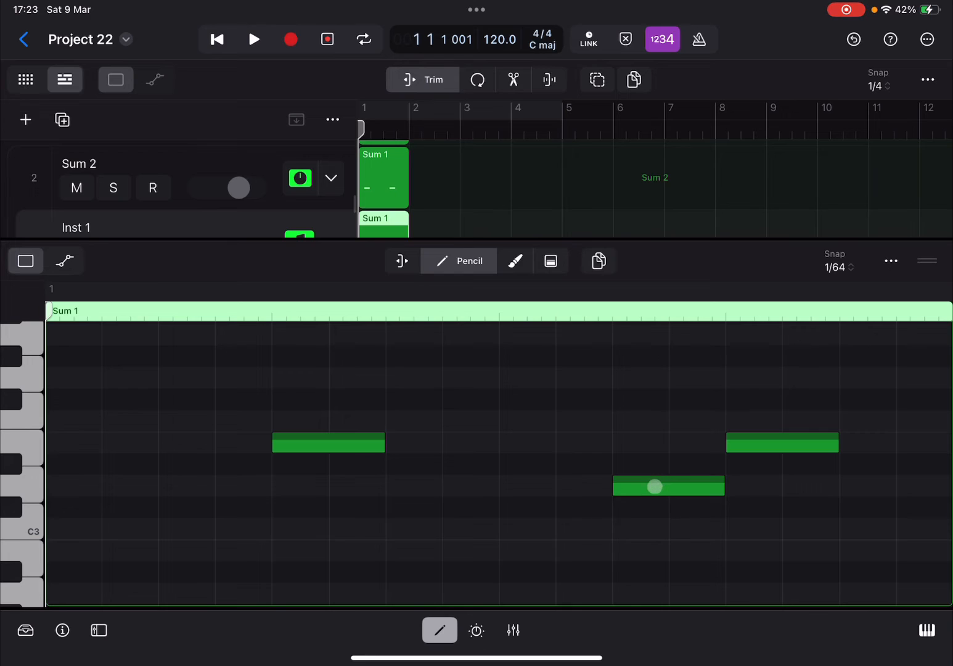
left_click(654, 486)
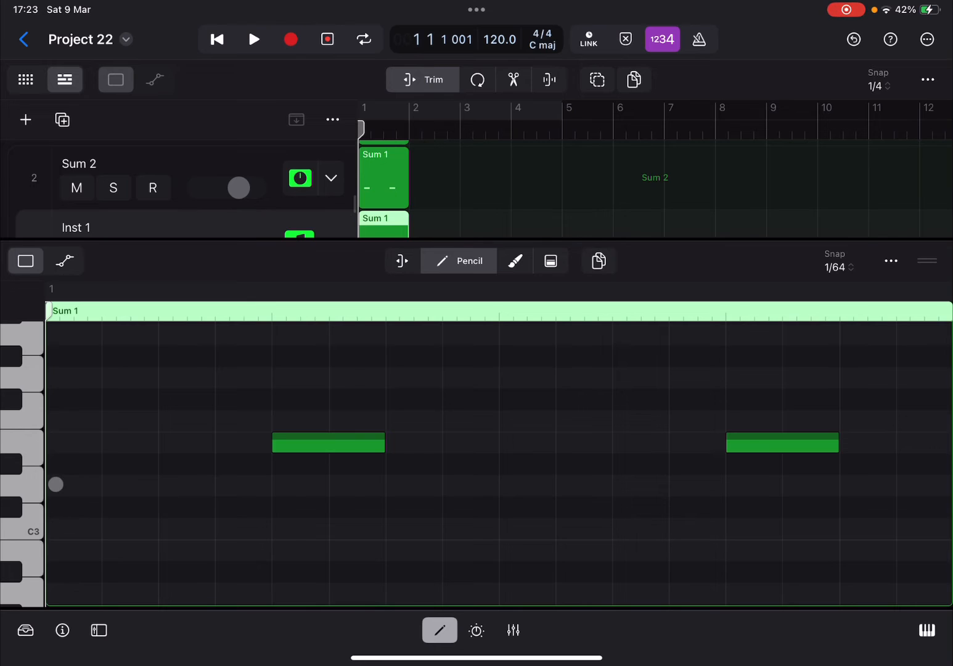
mouse_move(378, 419)
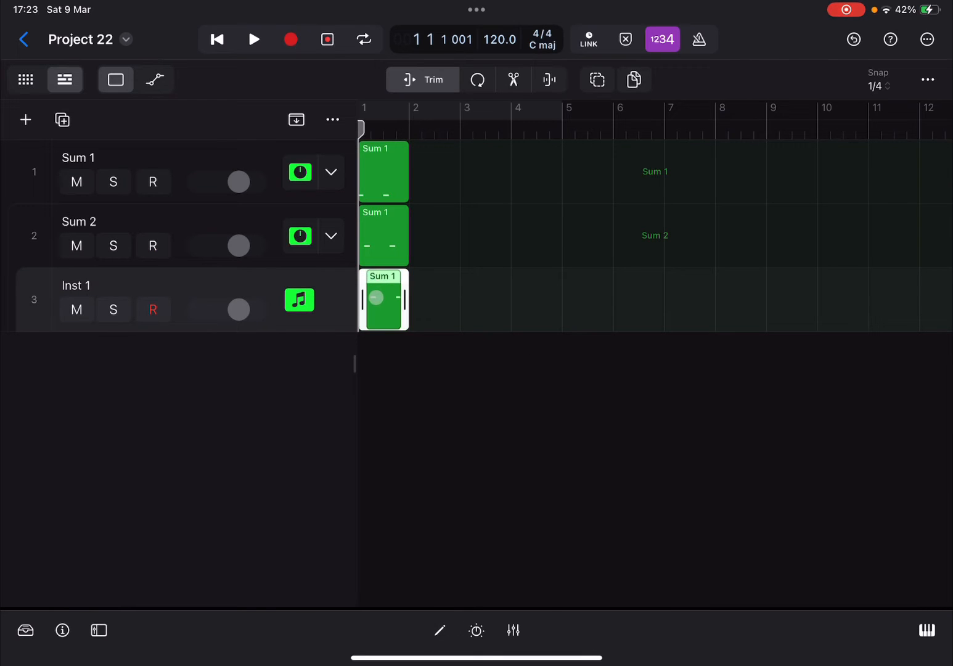
Step: Loop bar 1, play the three tracks from the beginning, stop, and show the mixer
right_click(383, 300)
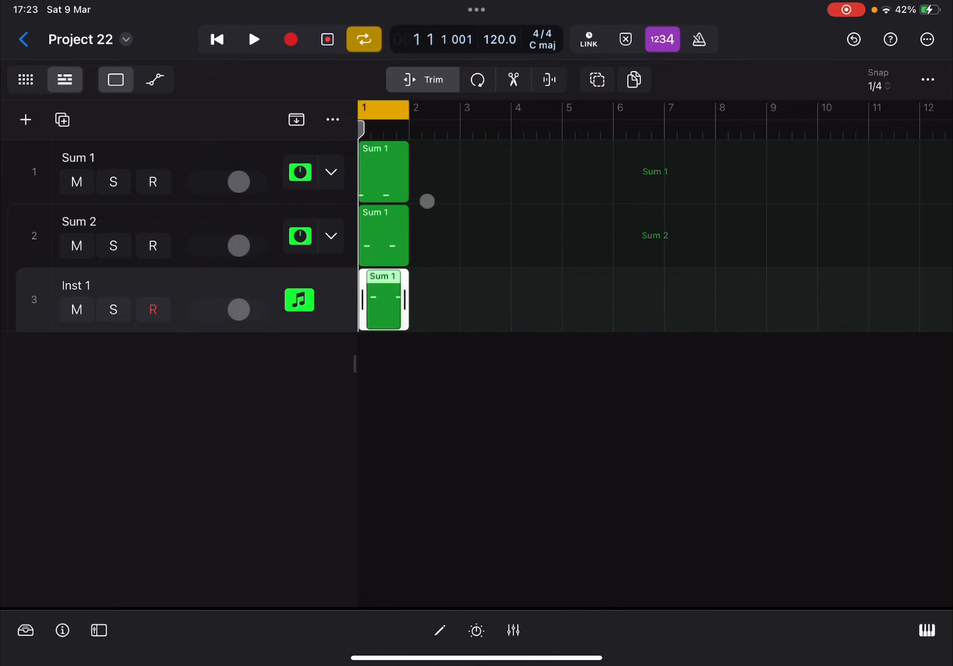
left_click(216, 40)
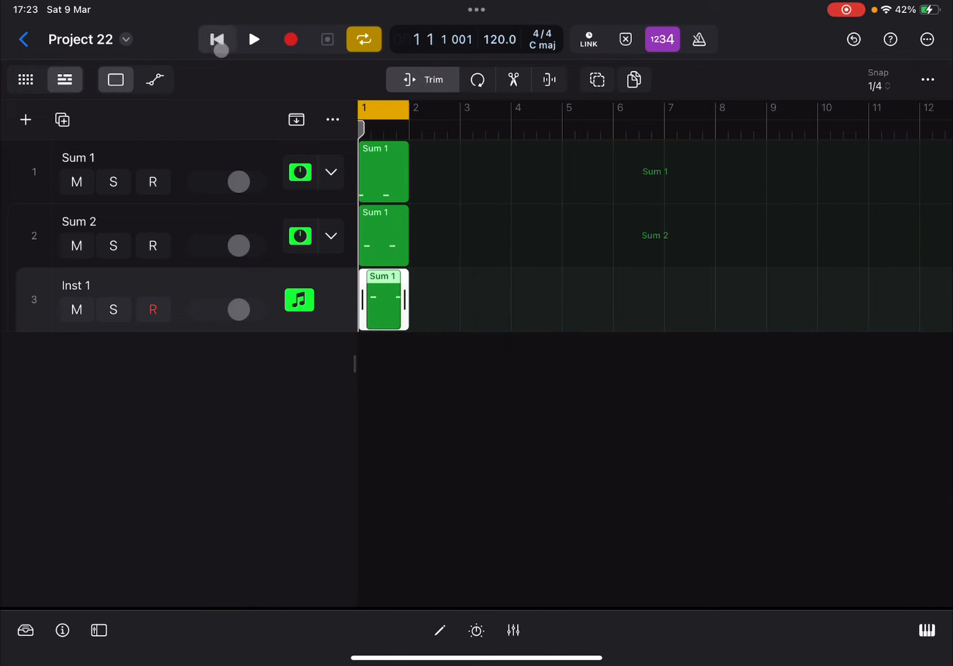
left_click(253, 39)
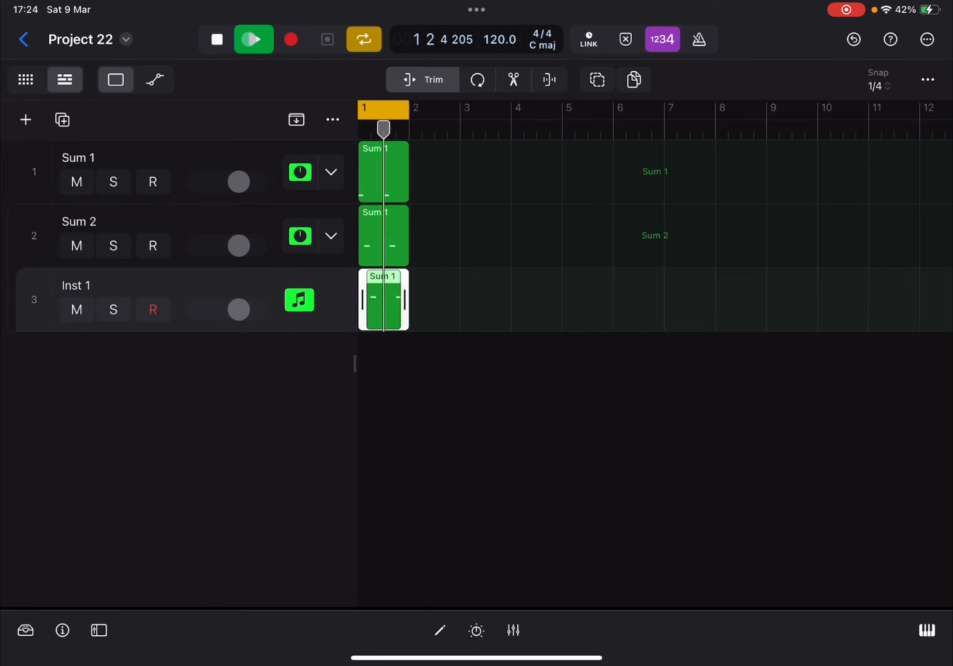
left_click(252, 39)
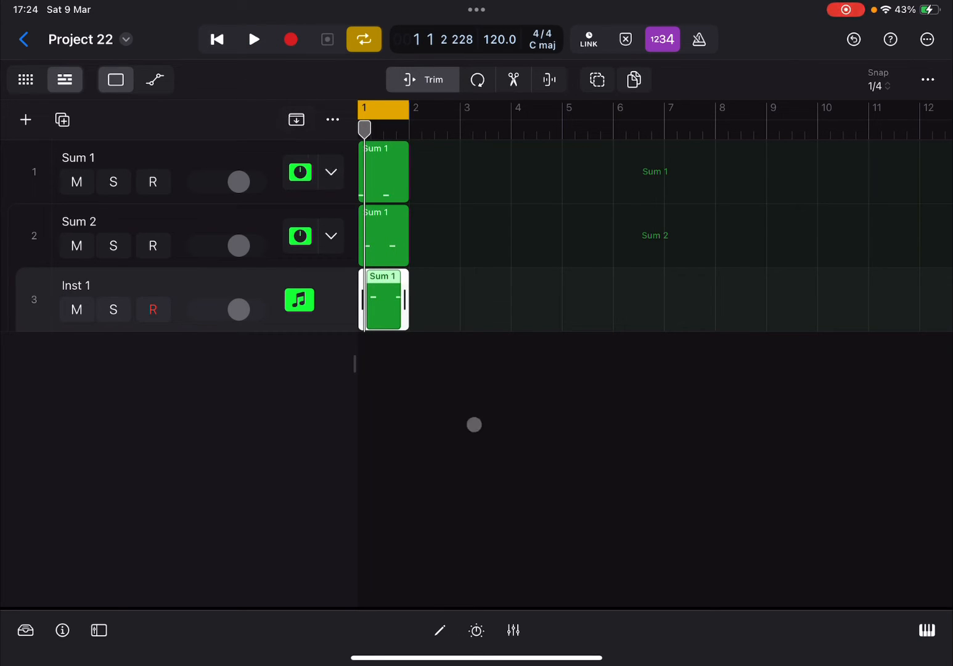
left_click(513, 630)
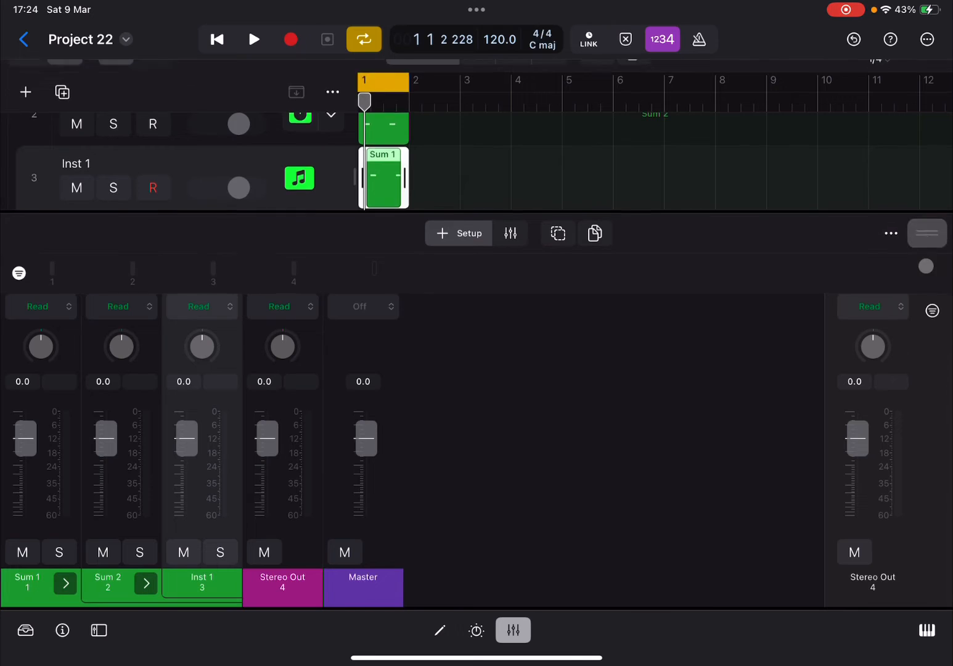
Step: Show routing slots: Inst 1 to Bus 2, Sum 2 to Bus 1, Sum 1 to Stereo Output
left_click(493, 80)
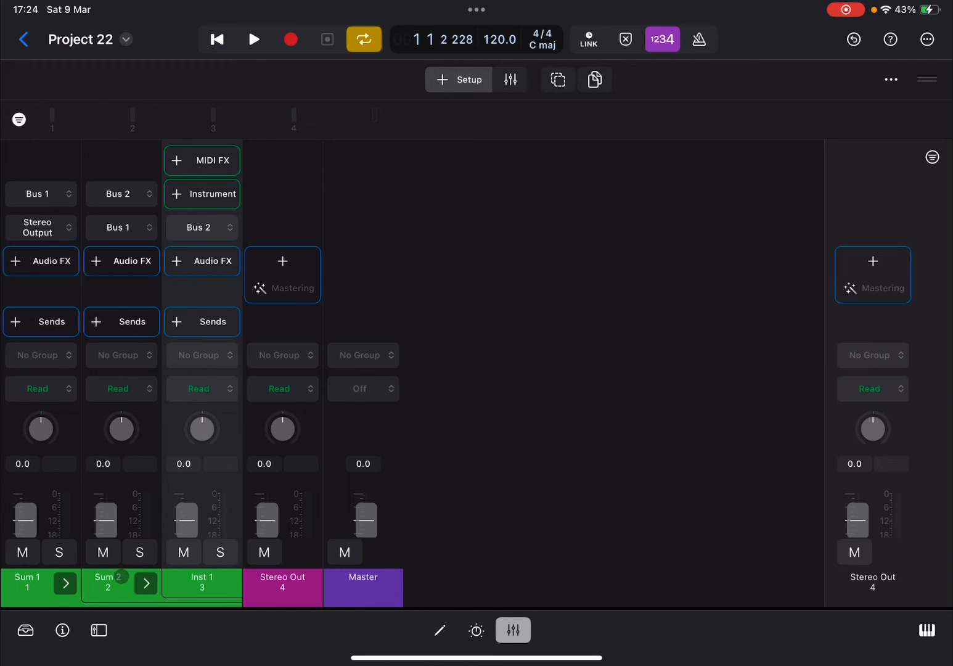
left_click(201, 581)
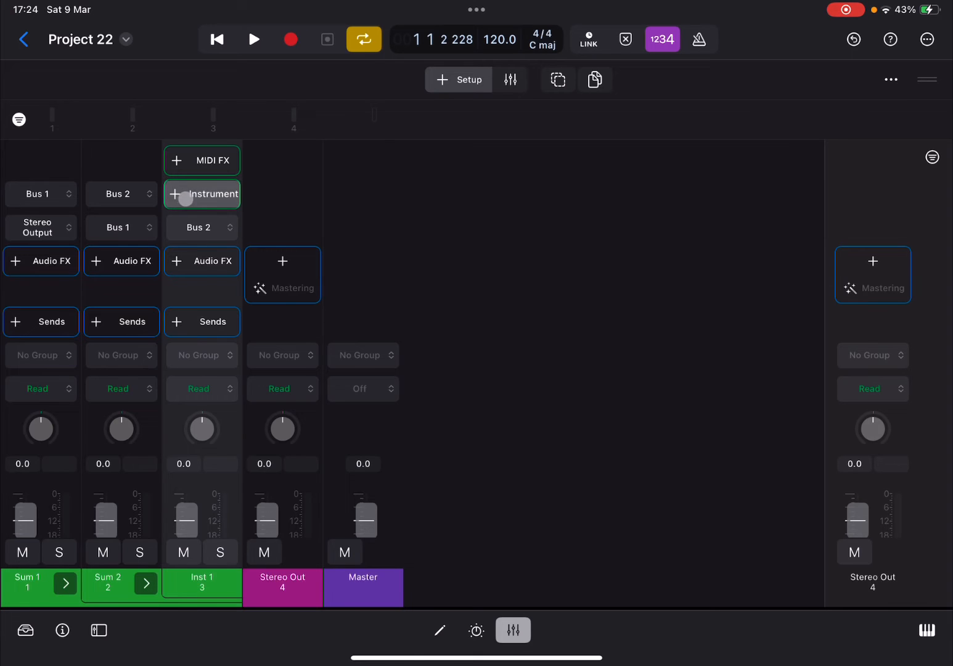
Step: Load Vintage Electric Piano on Inst 1 and play the tracks from the beginning
left_click(202, 194)
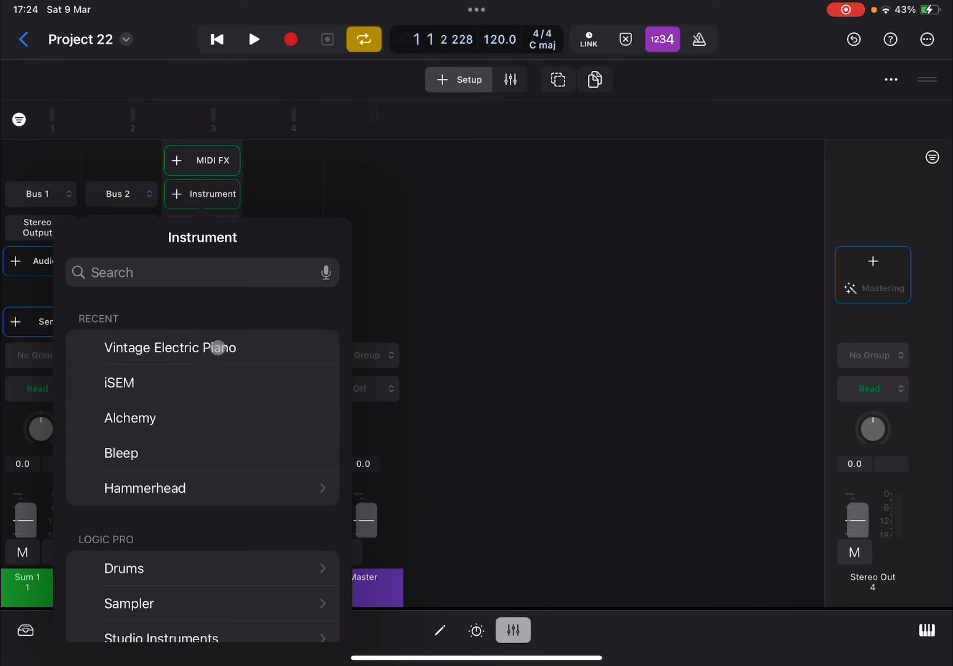
left_click(170, 347)
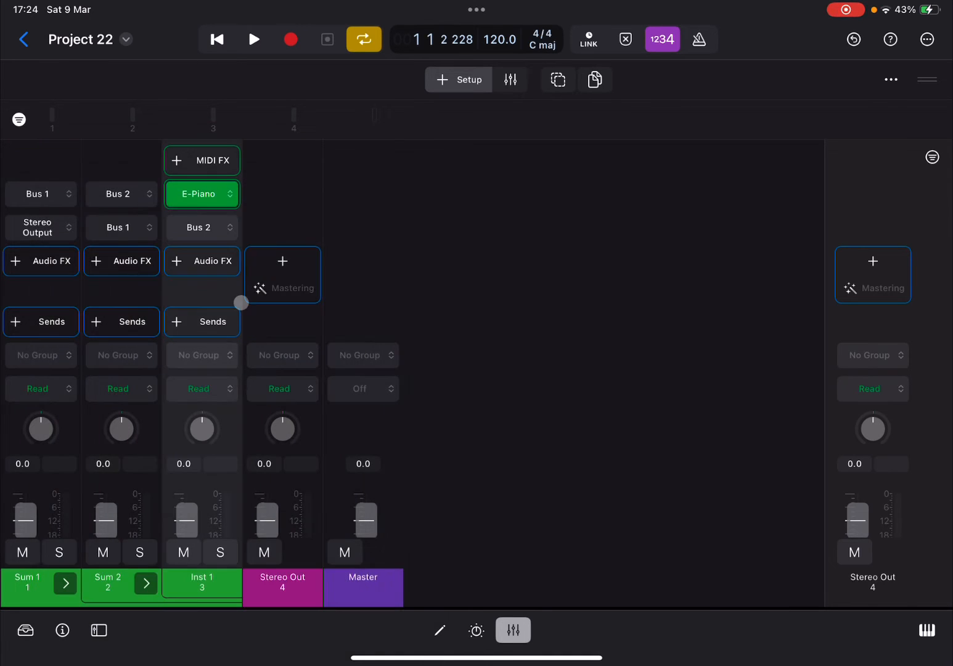
left_click(217, 39)
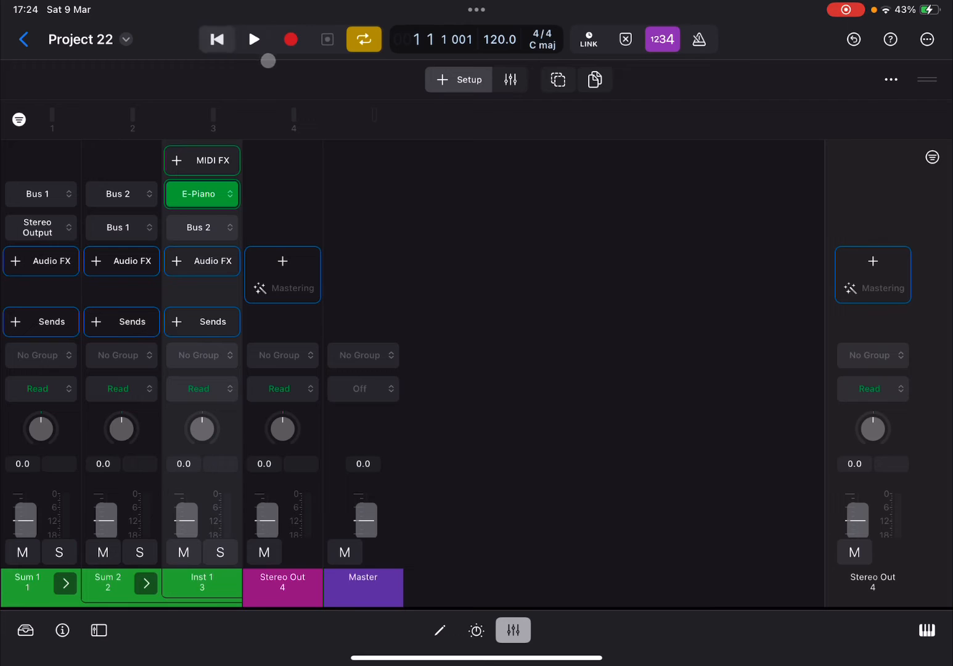
left_click(253, 39)
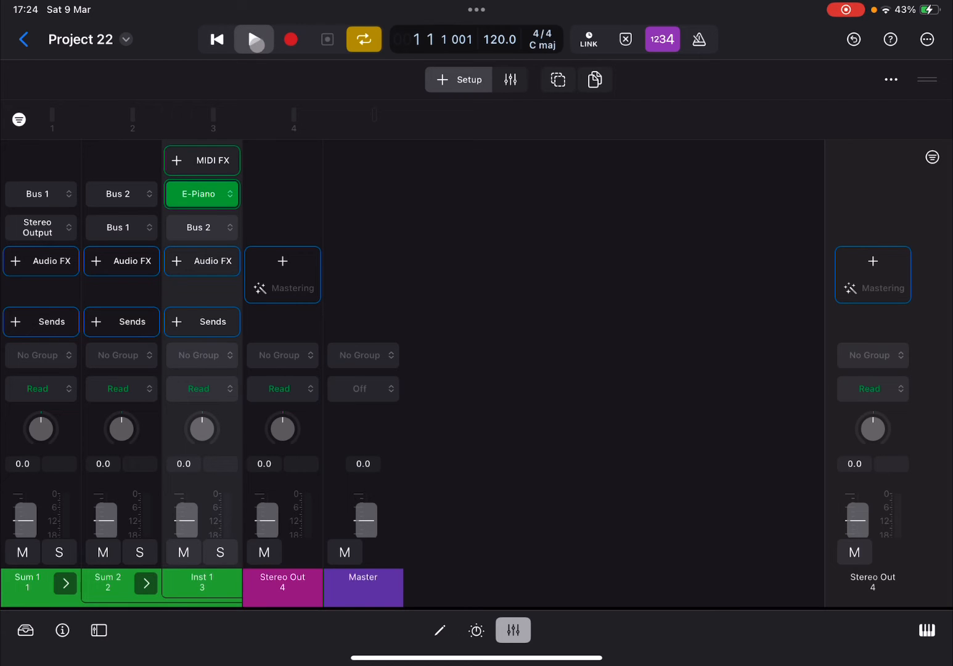
left_click(253, 39)
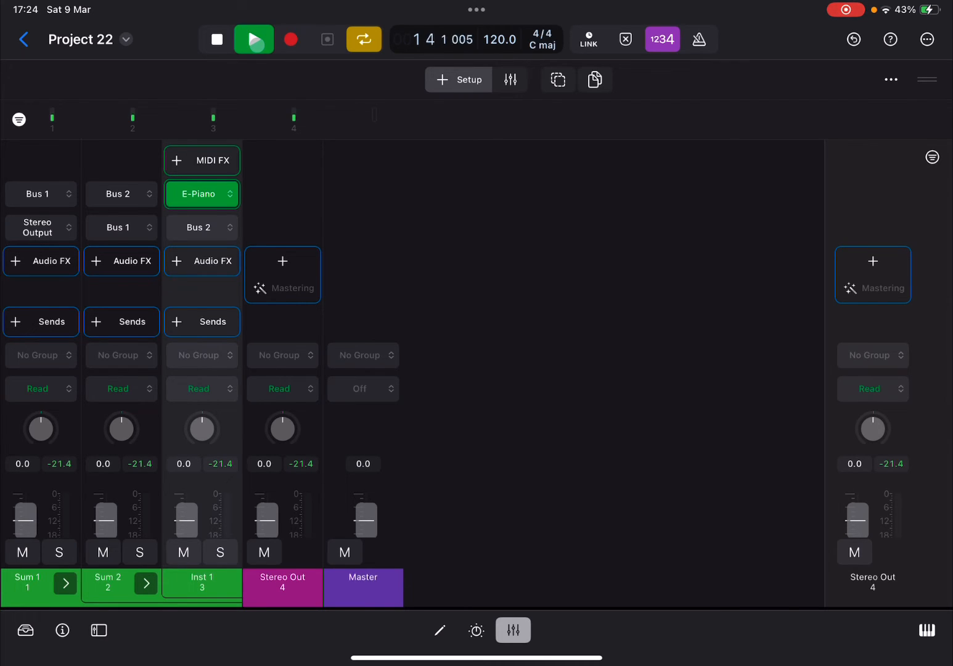
left_click(254, 39)
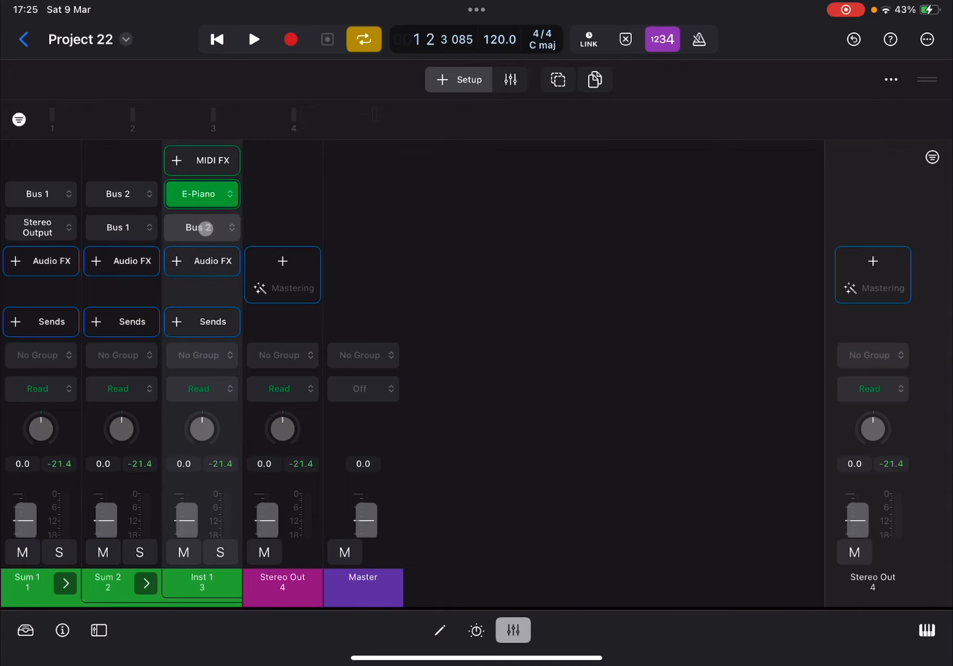
Step: Trace Inst 1's Bus 2 input back through Sum 2's Bus 1 to Sum 1, then close the mixer
left_click(202, 228)
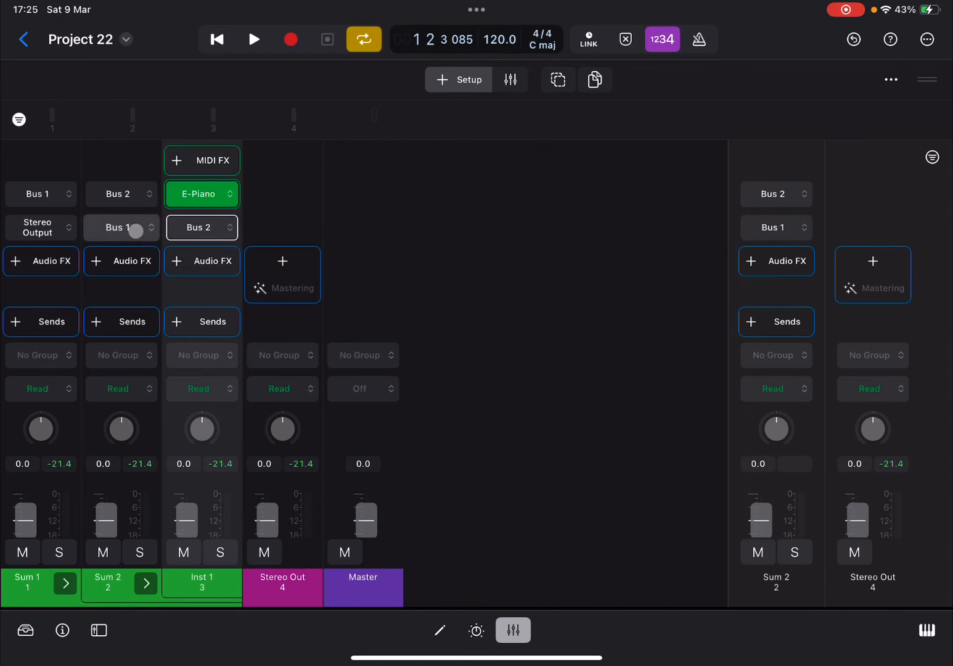
left_click(117, 228)
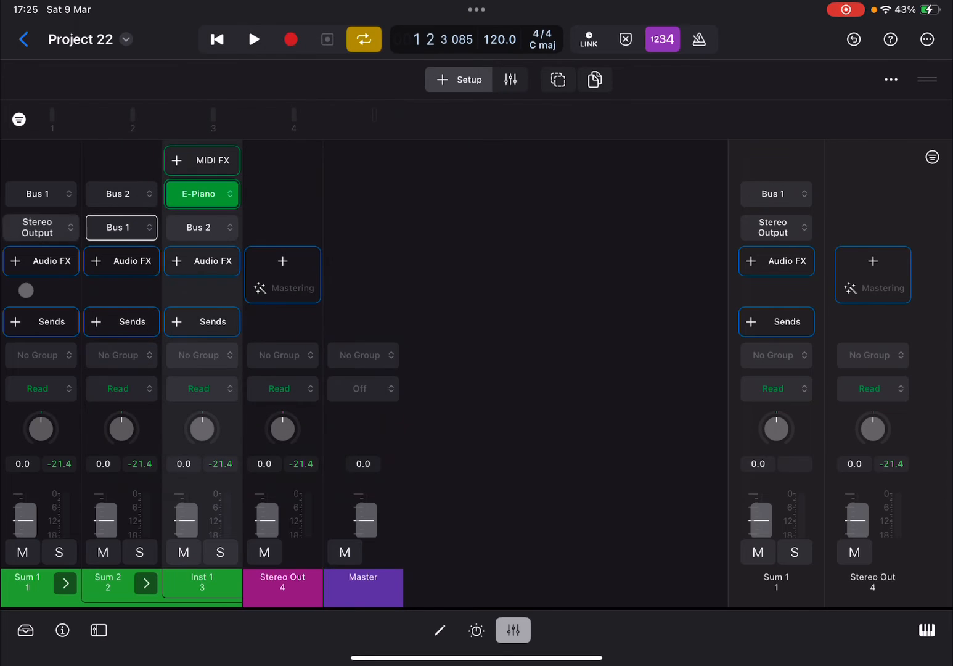
left_click(122, 194)
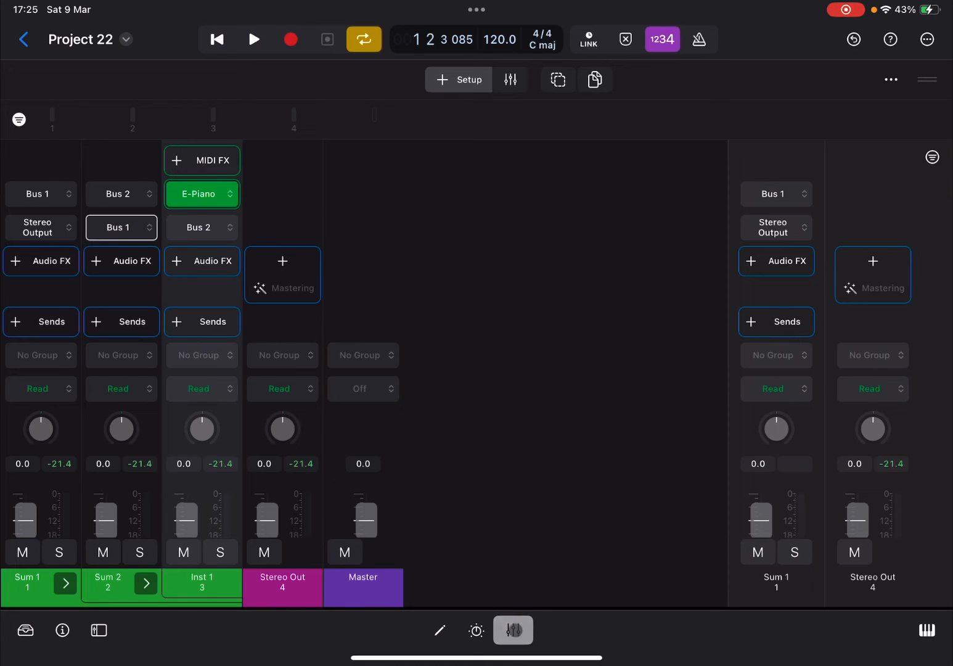
left_click(513, 630)
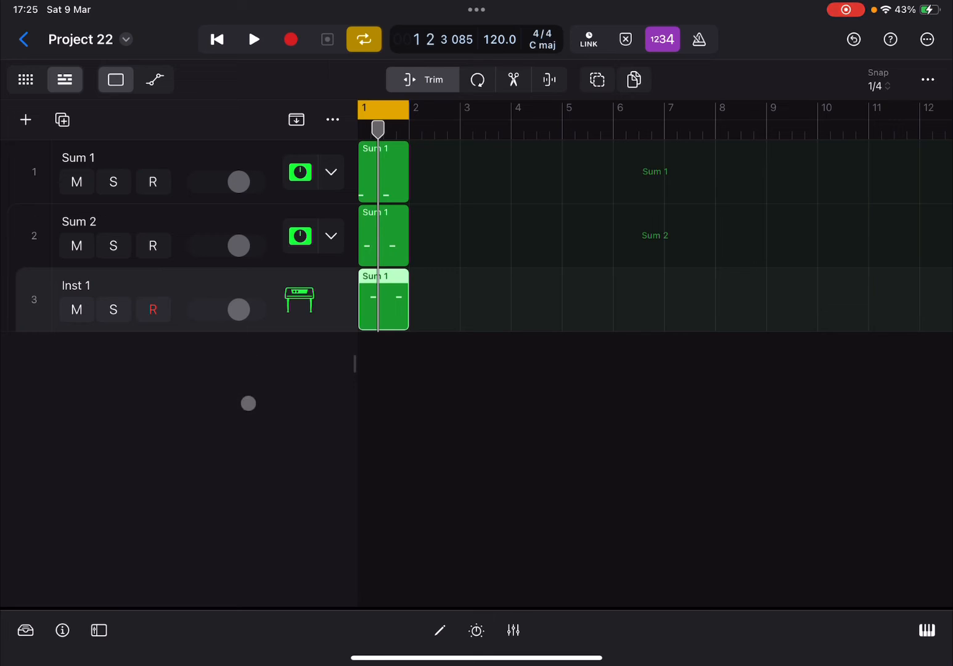
mouse_move(263, 460)
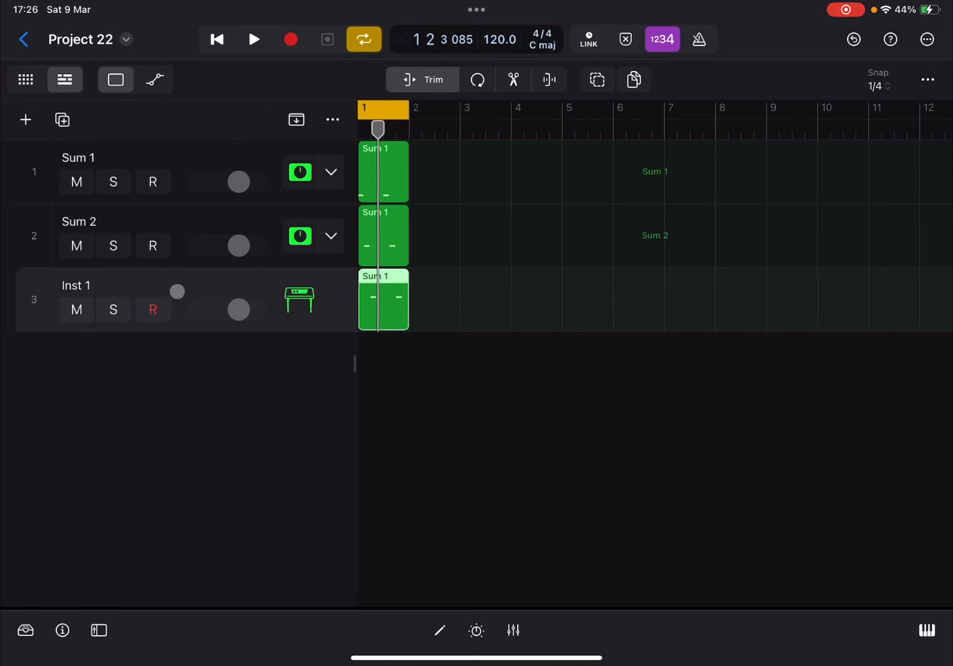
Step: Reopen the mixer showing Inst 1's E-Piano and bus routing
left_click(513, 630)
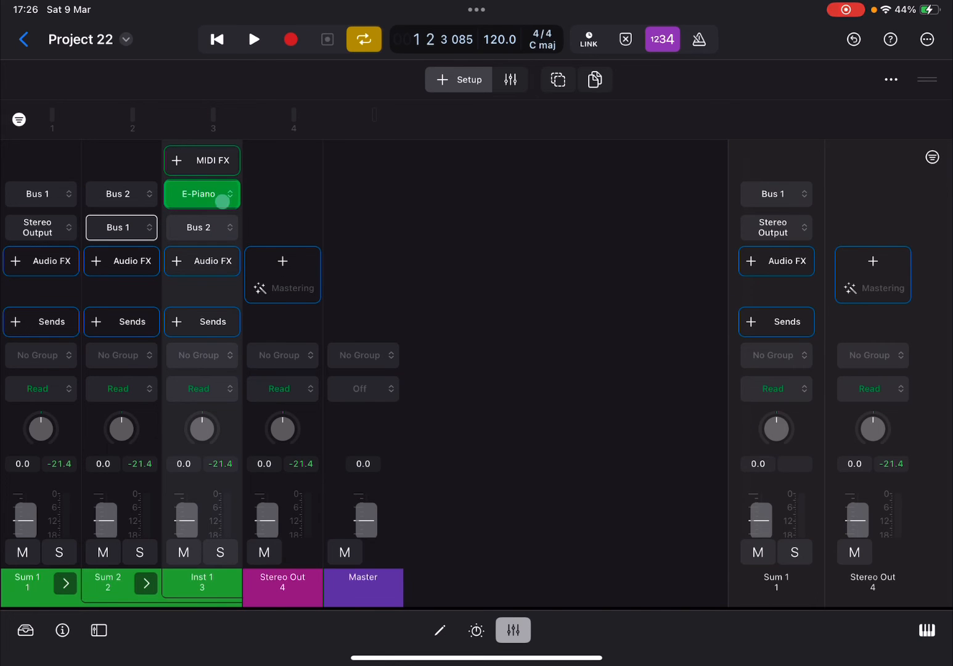
Step: Replace Inst 1's electric piano with Alchemy and briefly play it back to hear it
left_click(202, 194)
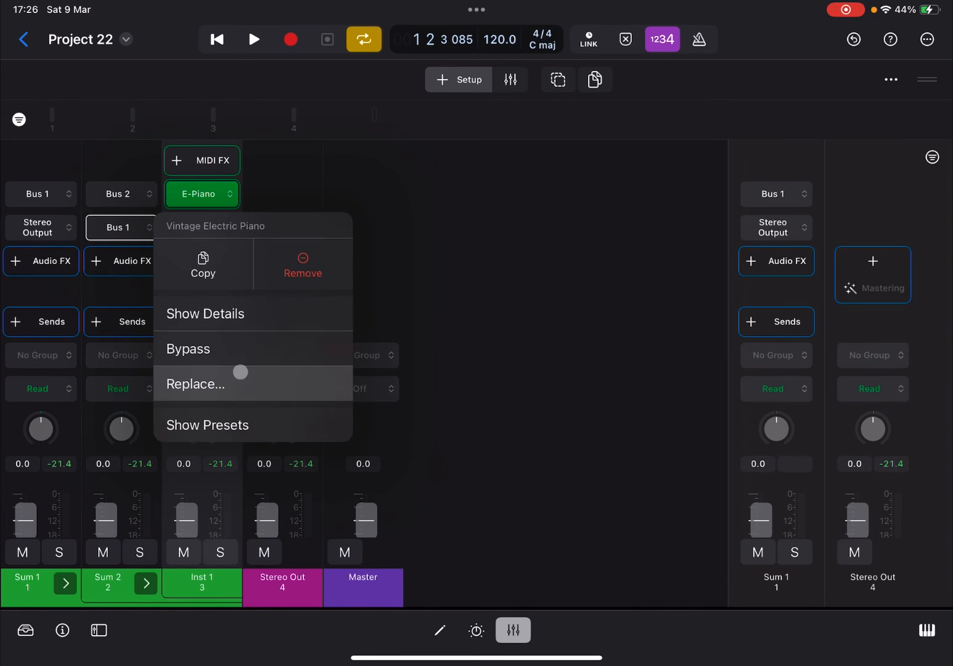
left_click(196, 383)
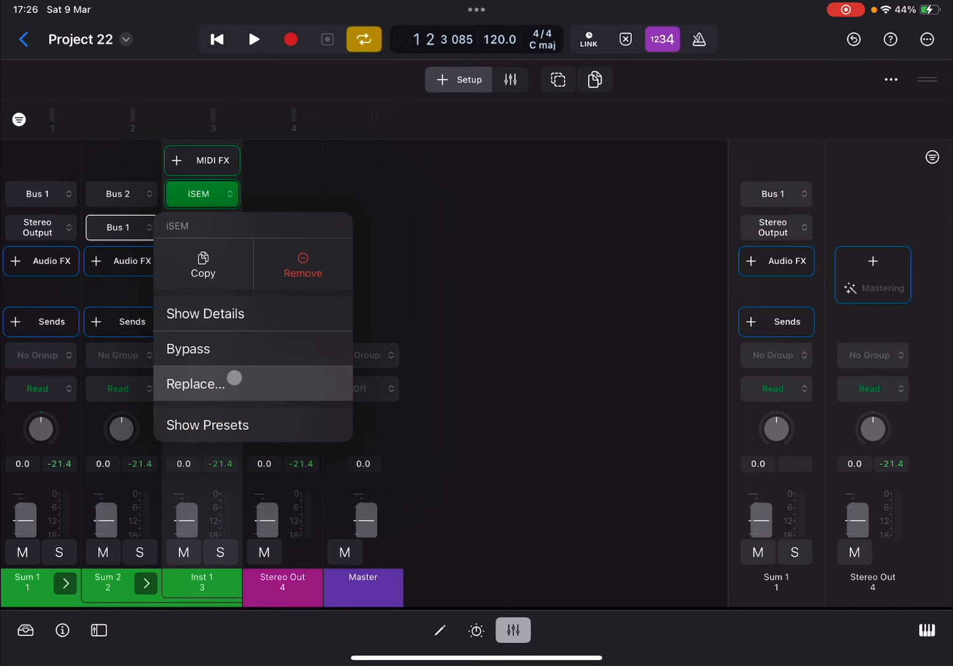
left_click(196, 383)
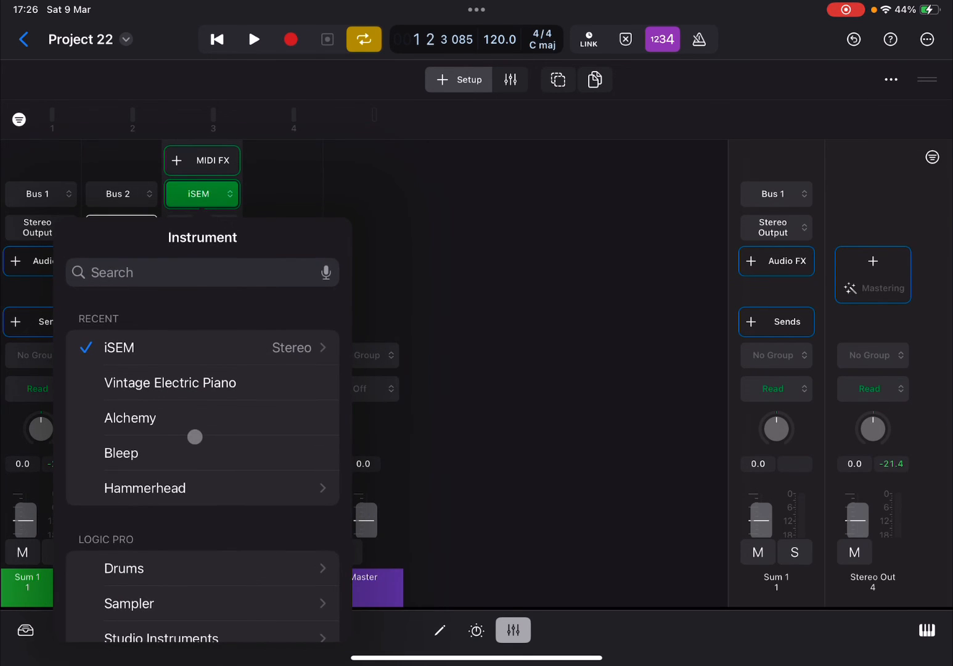
left_click(130, 418)
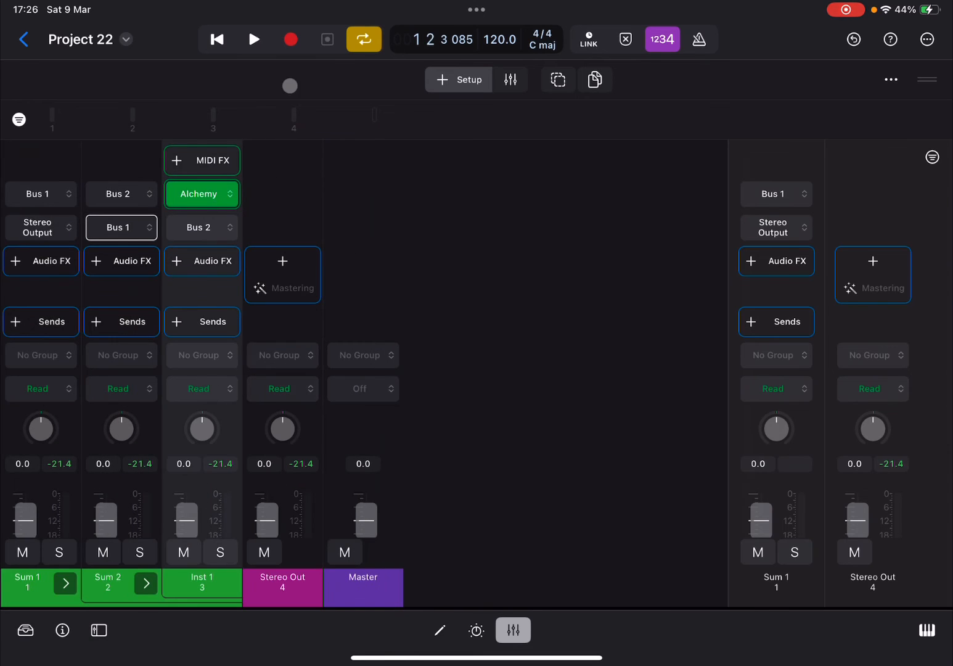
left_click(254, 39)
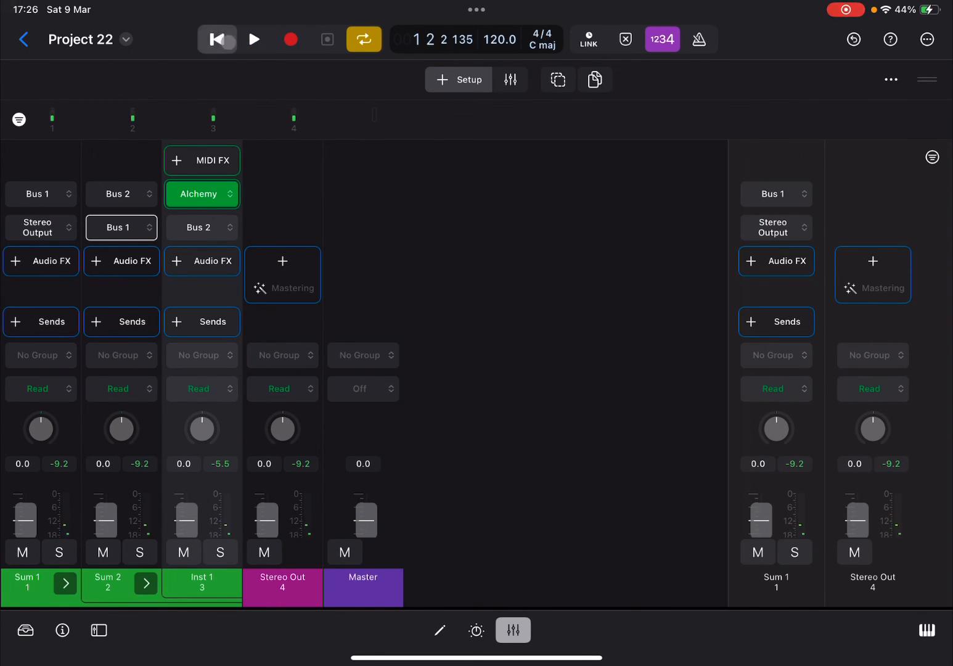
left_click(216, 39)
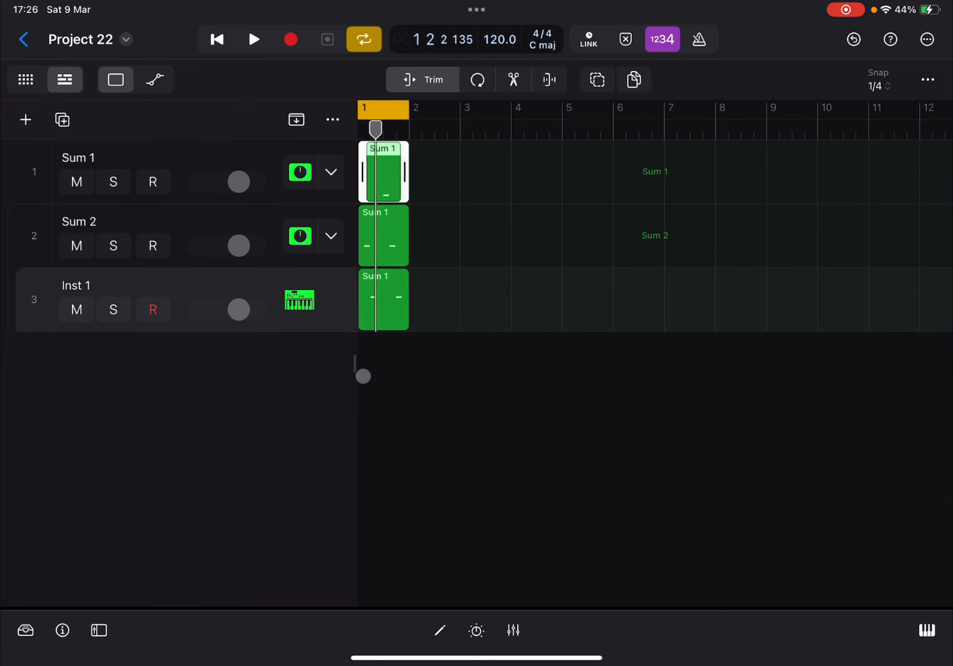
Step: Pencil two notes one key below C3 into the Sum 1 region, then play from the start
double_click(383, 171)
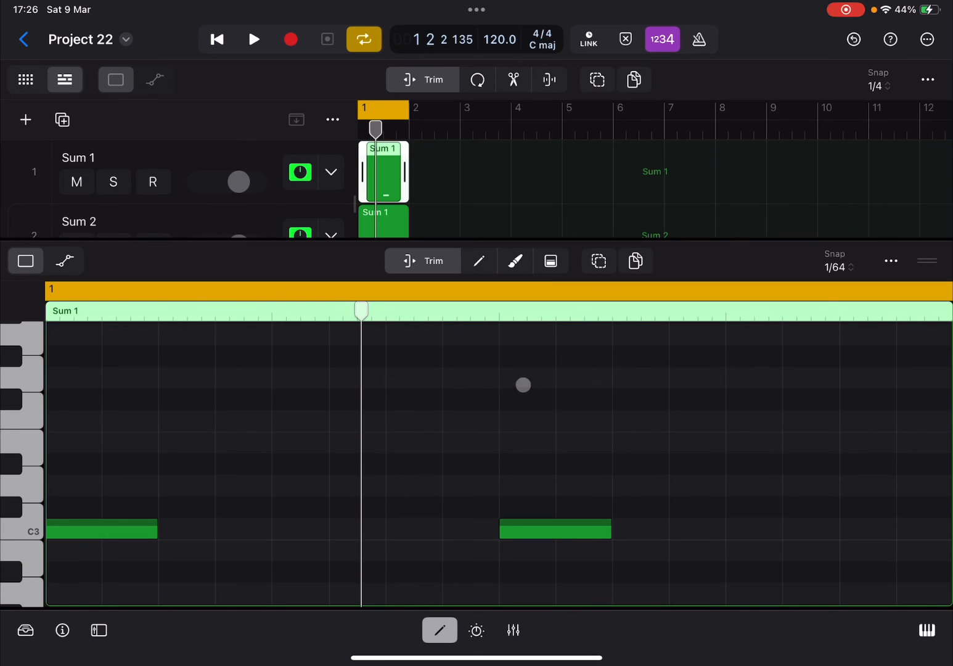
mouse_move(403, 525)
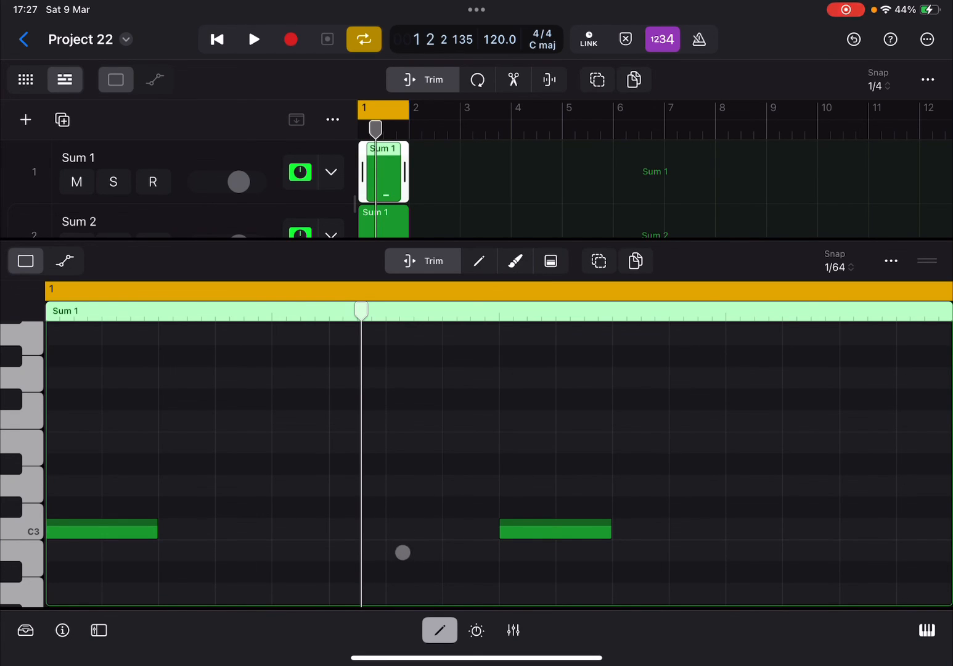
left_click(481, 260)
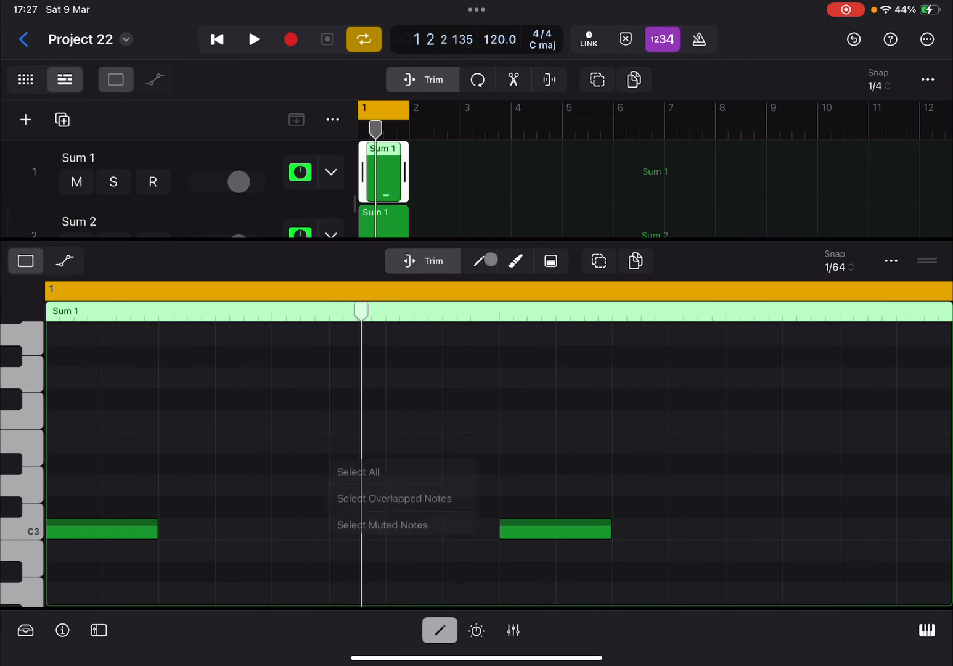
left_click(442, 550)
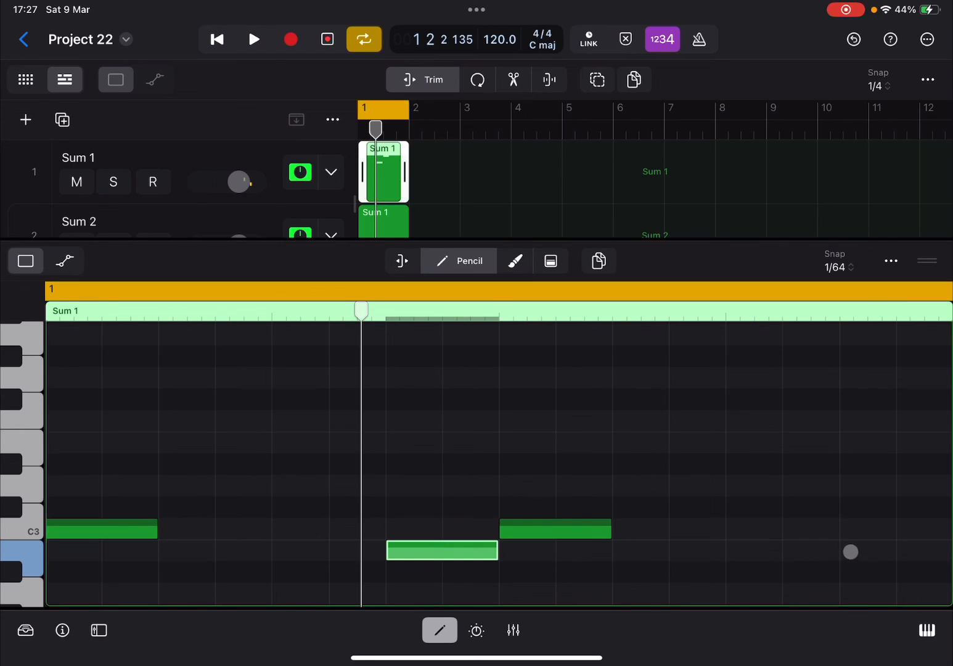
left_click(217, 39)
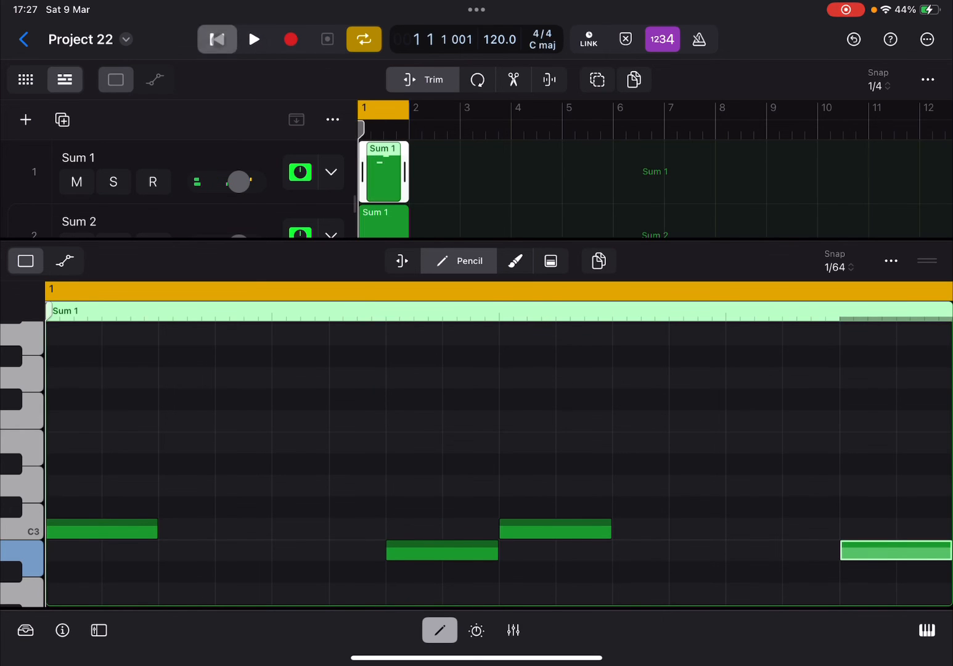
left_click(252, 39)
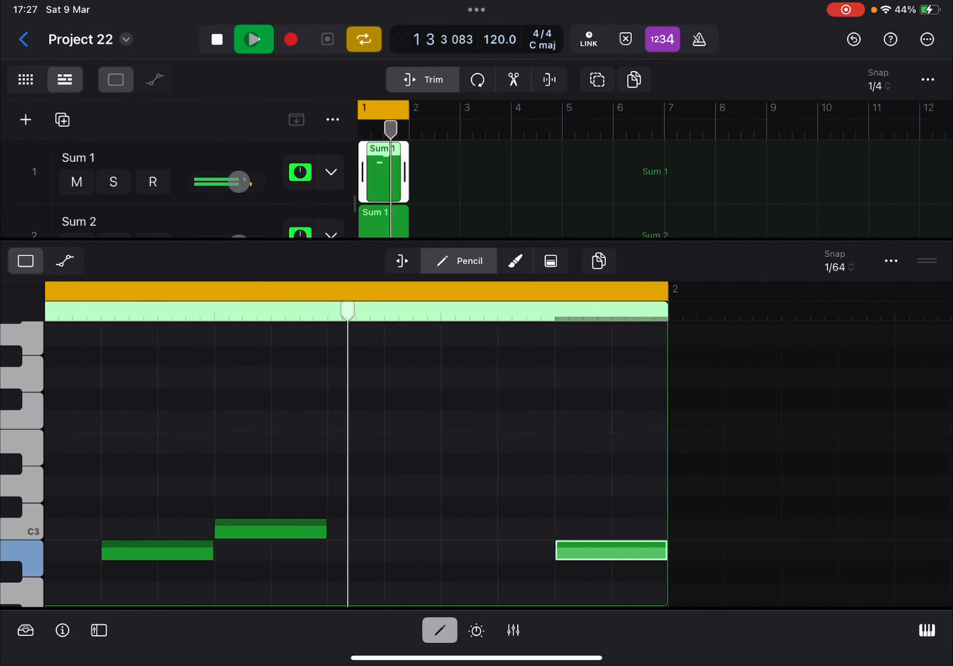